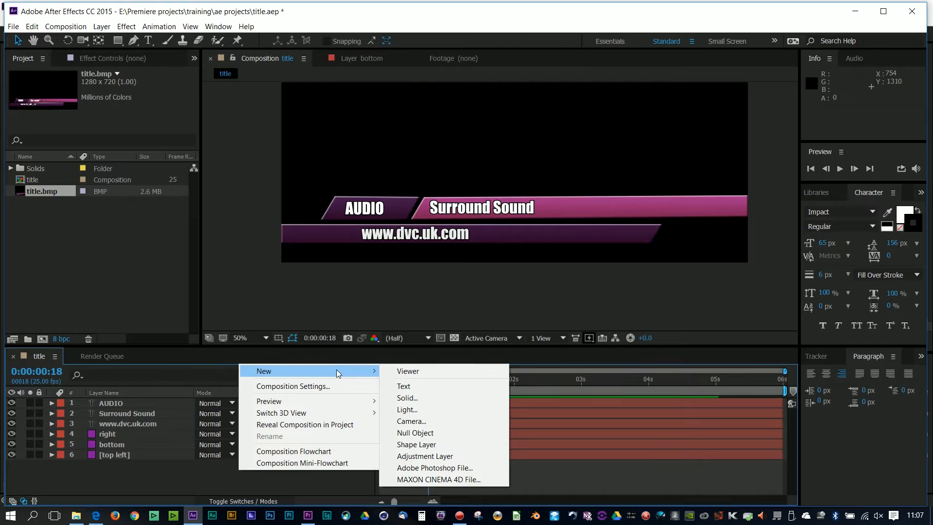
Create a new full-frame solid layer coloured black.
{"action": "left_click", "coordinate": [408, 397]}
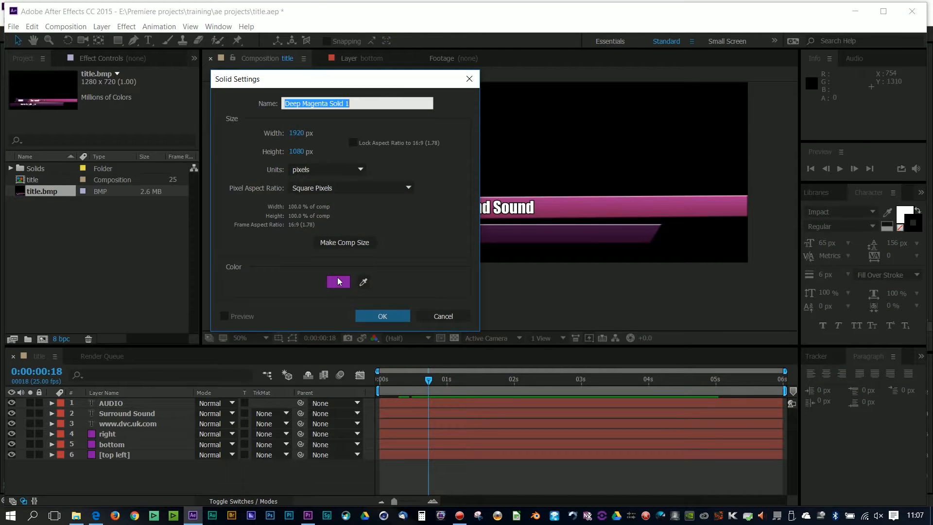
{"action": "left_click", "coordinate": [338, 282]}
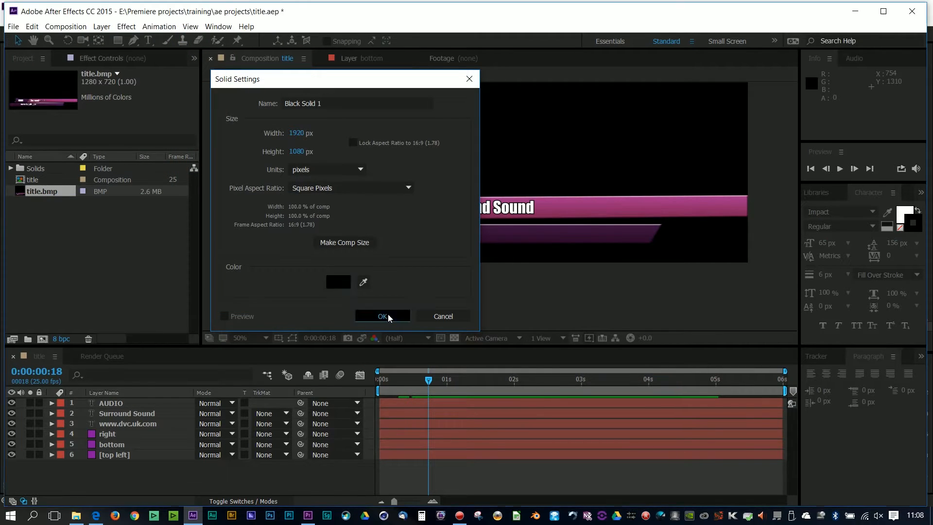
{"action": "left_click", "coordinate": [381, 316]}
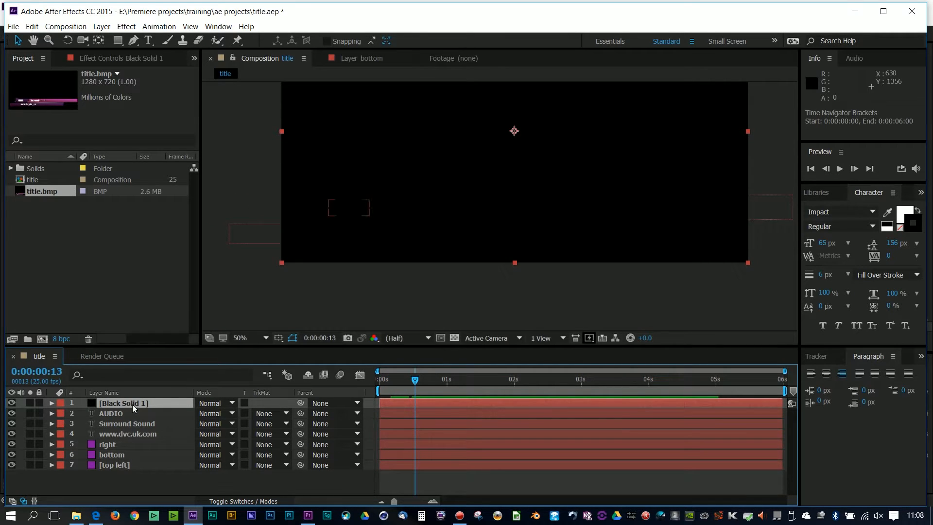
Rename the new black solid layer to 'lens flares'.
{"action": "double_click", "coordinate": [124, 403]}
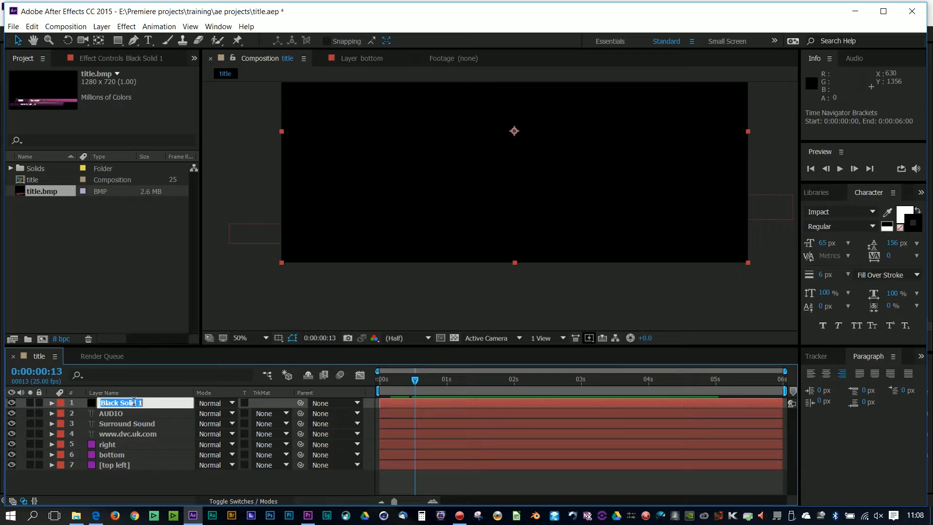
{"action": "type", "text": "lens"}
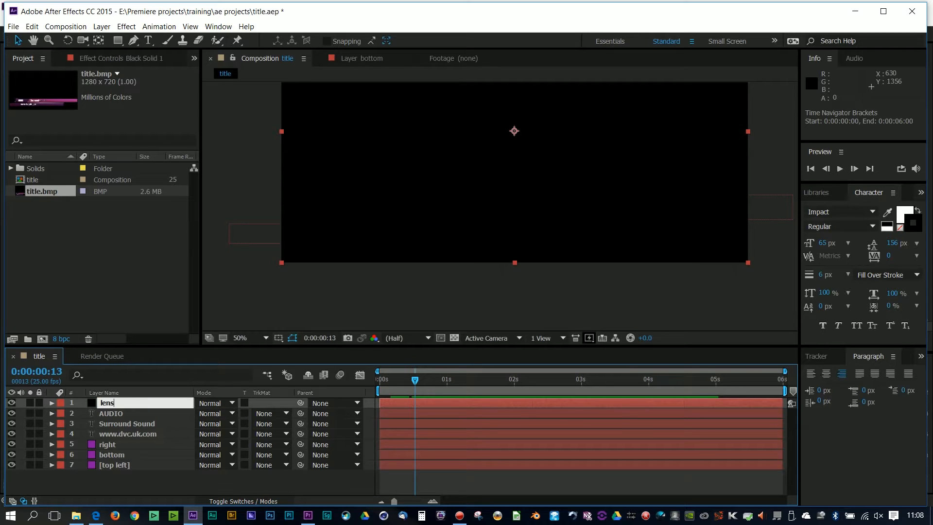
{"action": "left_click", "coordinate": [391, 378]}
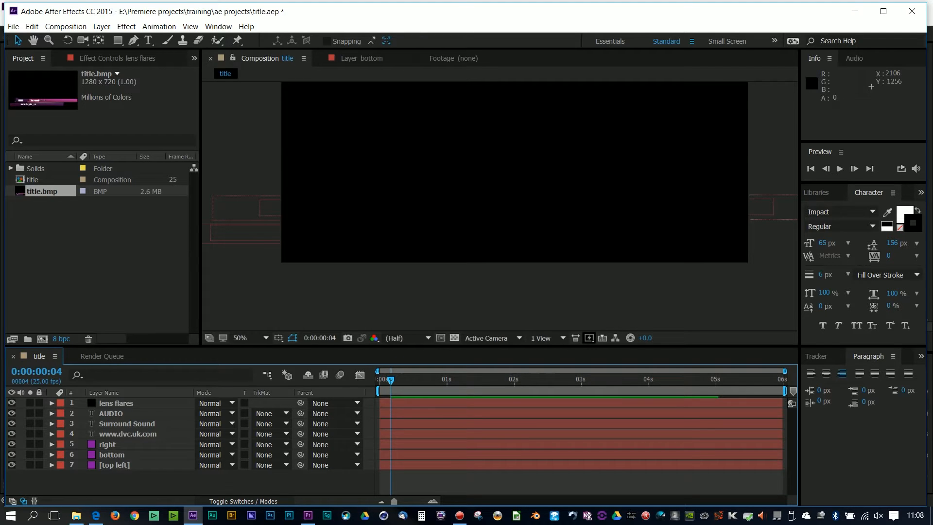
{"action": "mouse_move", "coordinate": [700, 279]}
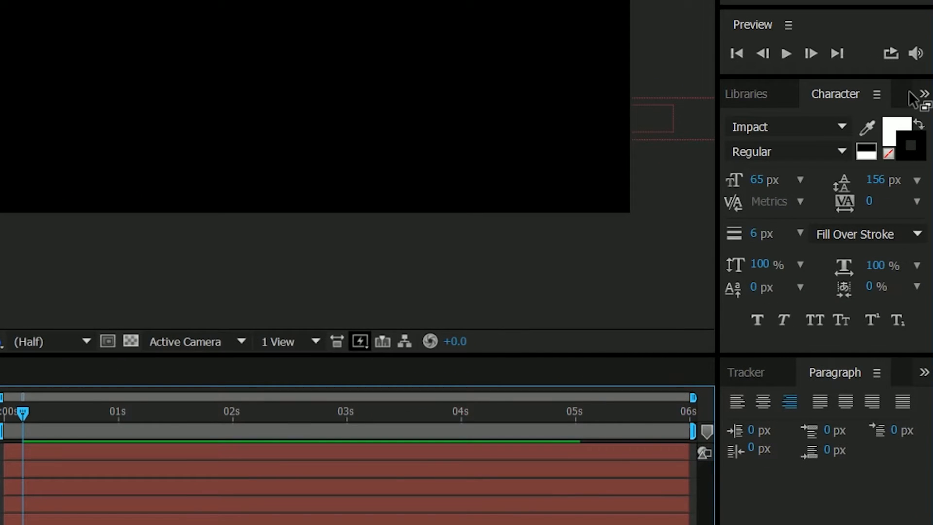
{"action": "mouse_move", "coordinate": [921, 100]}
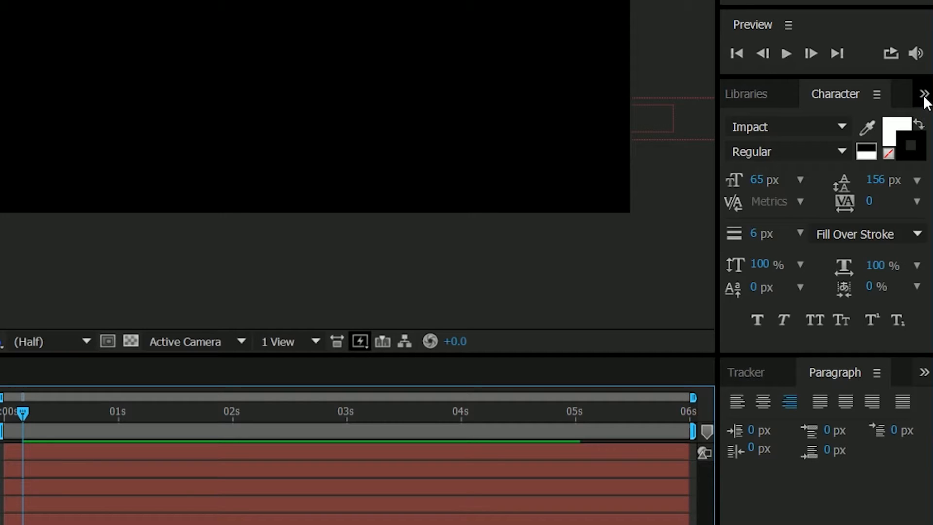
{"action": "mouse_move", "coordinate": [922, 104]}
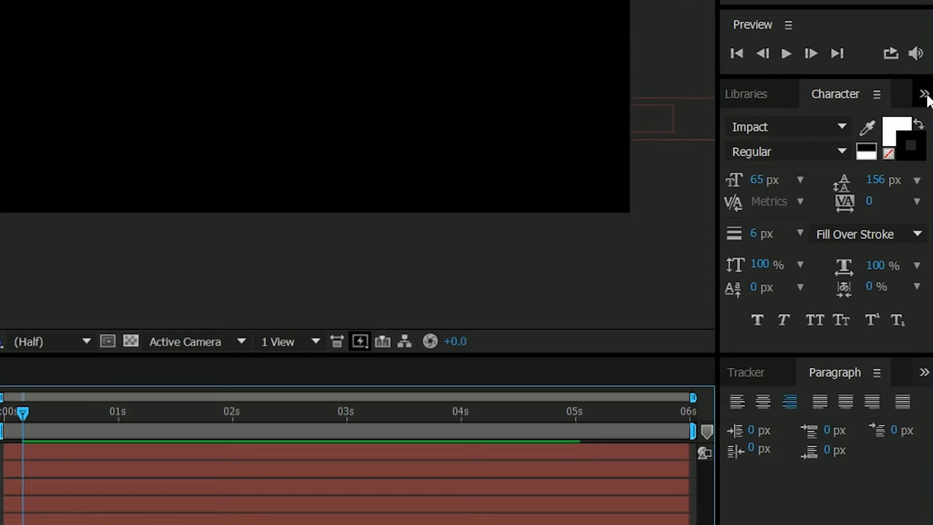
Search the Effects & Presets panel for 'lens' and pick Generate > Lens Flare.
{"action": "left_click", "coordinate": [927, 93]}
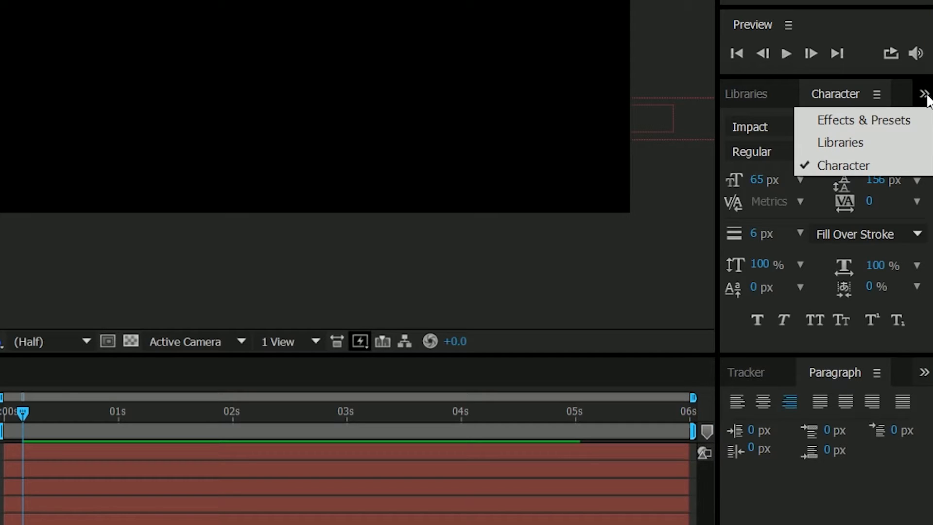
{"action": "mouse_move", "coordinate": [864, 120]}
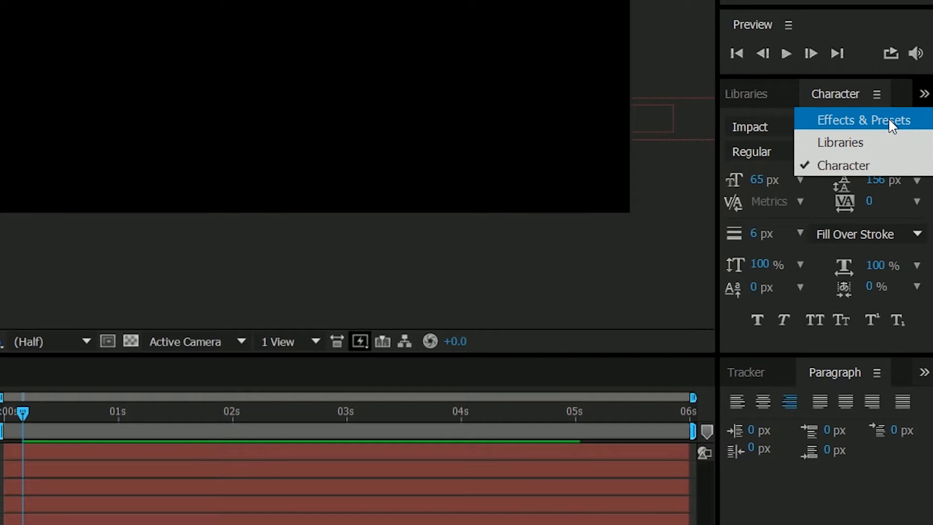
{"action": "left_click", "coordinate": [862, 119]}
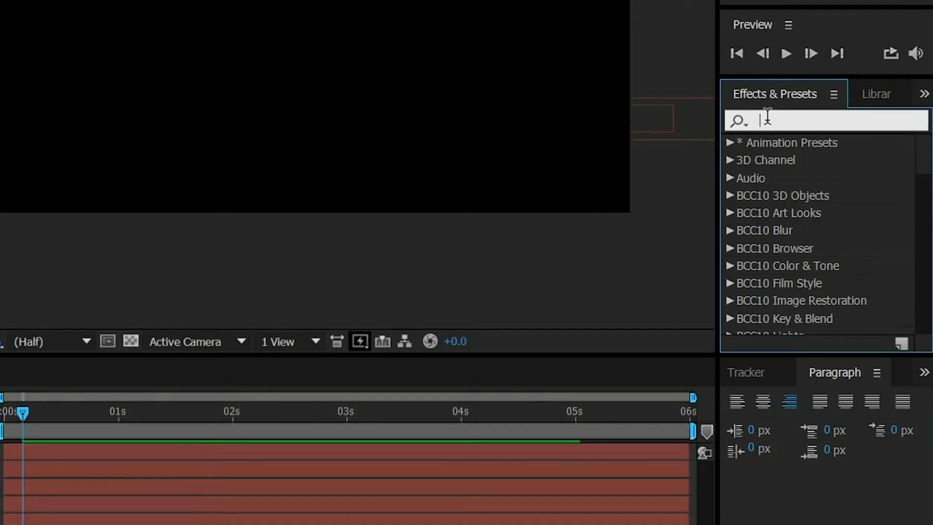
{"action": "type", "text": "lens"}
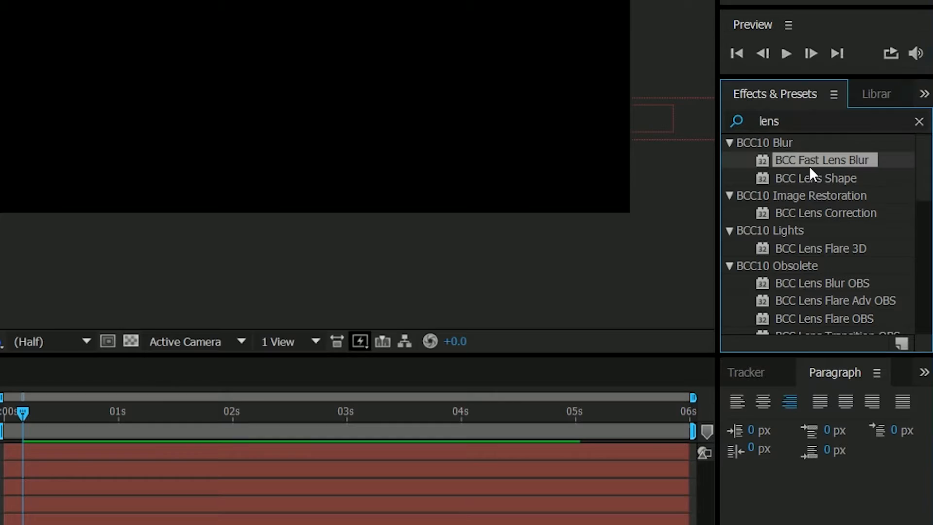
{"action": "mouse_move", "coordinate": [884, 271]}
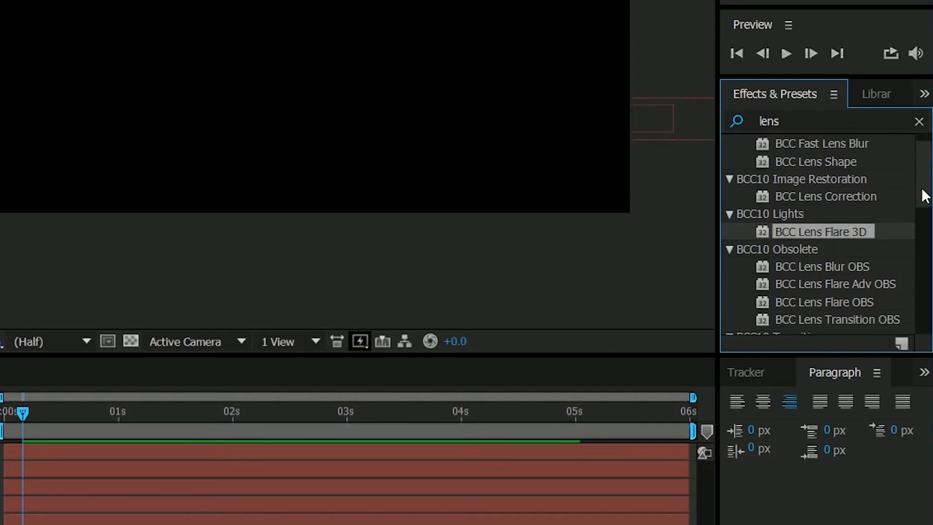
{"action": "scroll", "scroll_direction": "down", "scroll_amount": 3}
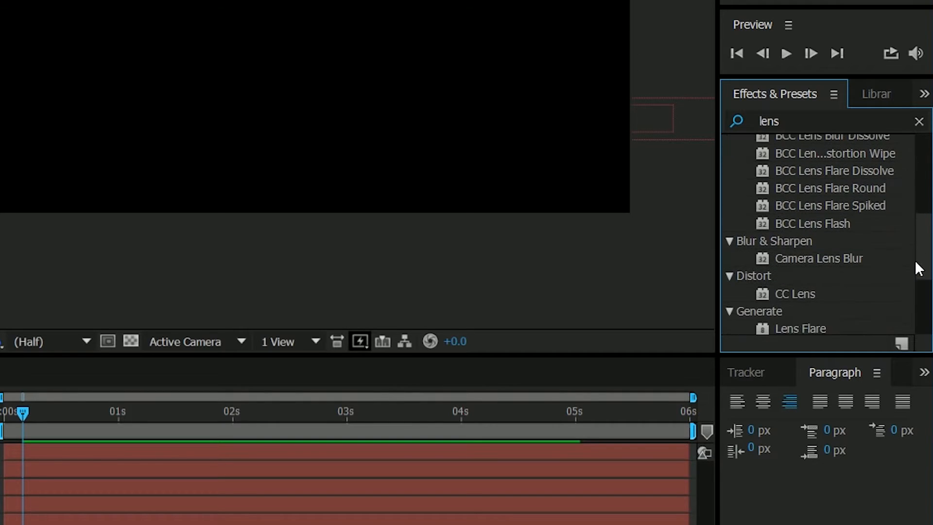
{"action": "scroll", "scroll_direction": "down", "scroll_amount": 3}
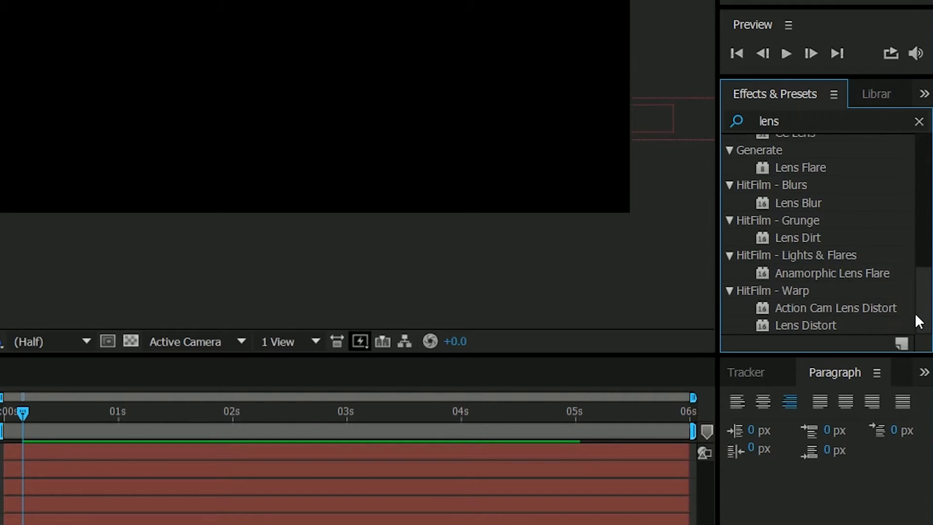
{"action": "left_click", "coordinate": [800, 167]}
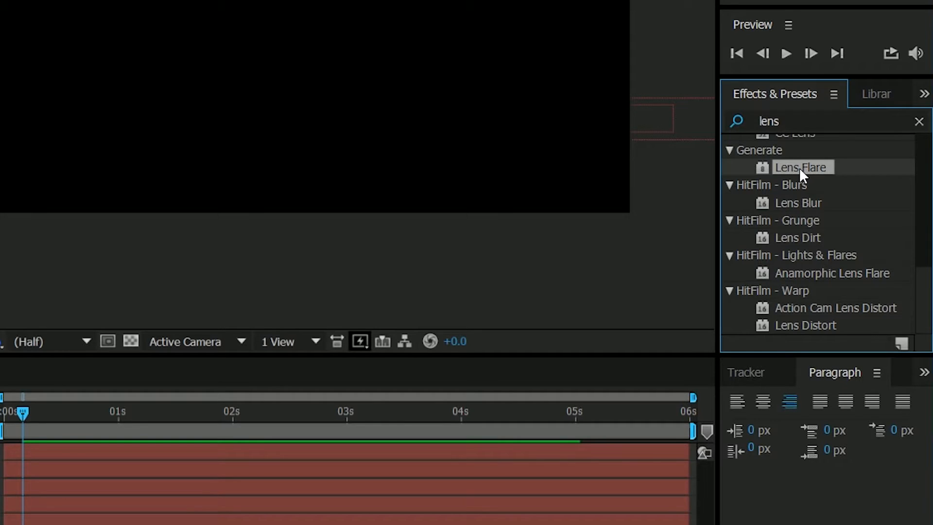
{"action": "mouse_move", "coordinate": [794, 306]}
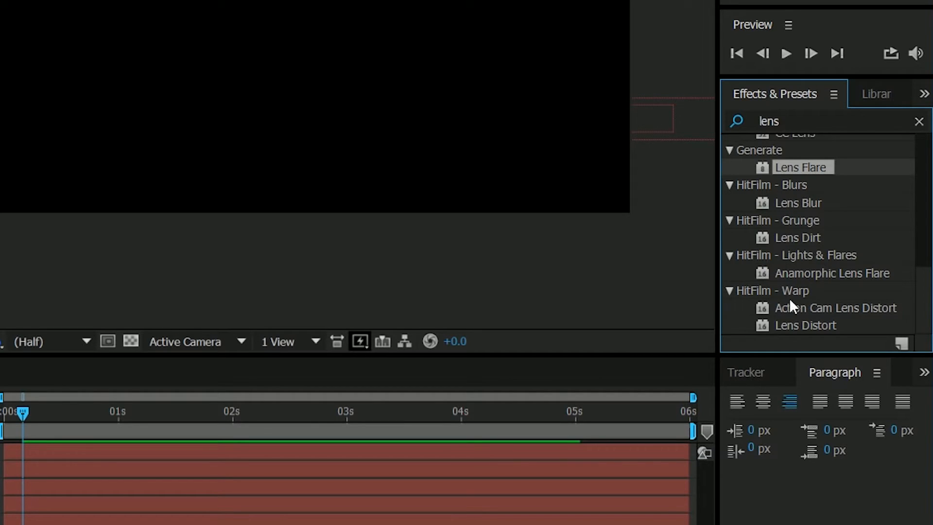
{"action": "mouse_move", "coordinate": [793, 289]}
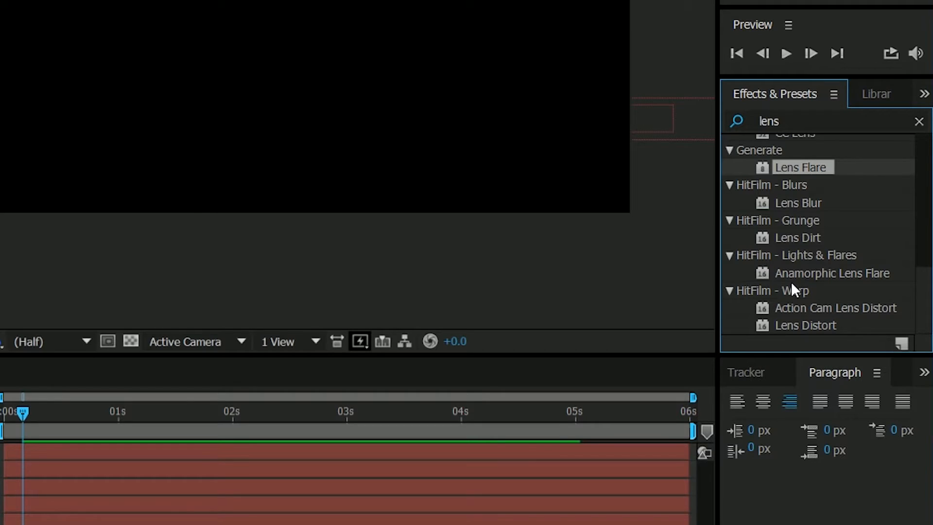
{"action": "mouse_move", "coordinate": [785, 309]}
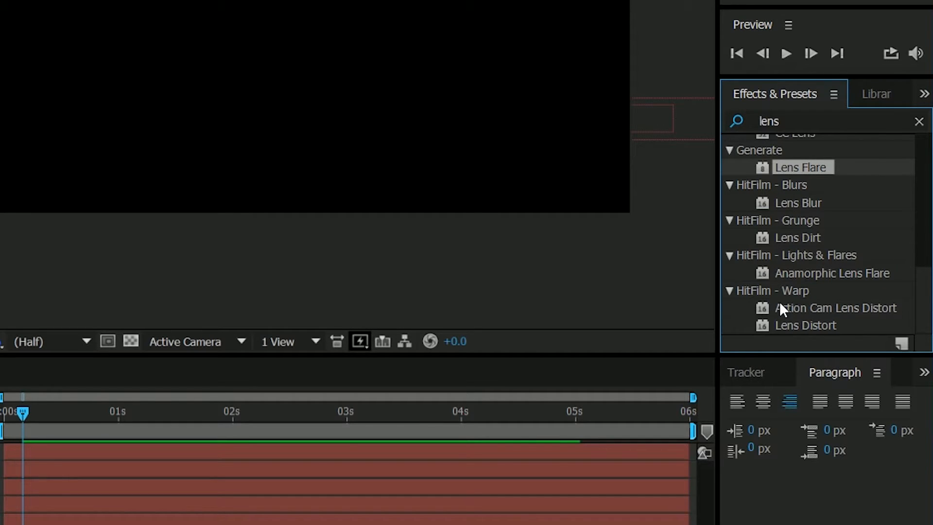
{"action": "mouse_move", "coordinate": [766, 173]}
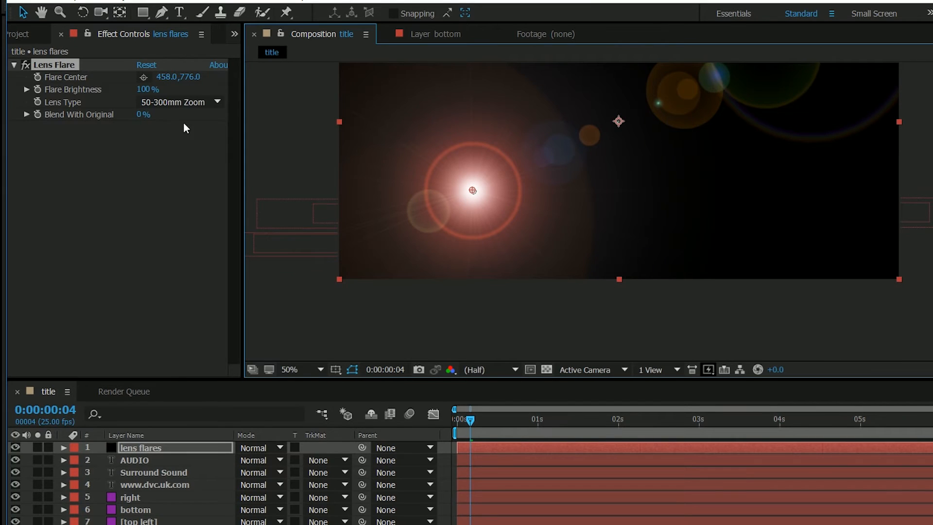
{"action": "mouse_move", "coordinate": [219, 118]}
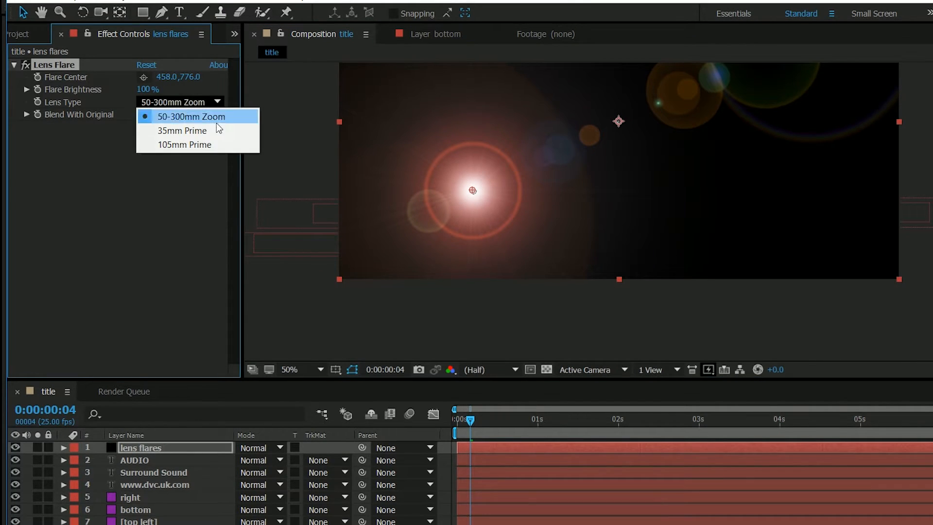
Set the Lens Flare effect's lens type to 105mm Prime.
{"action": "left_click", "coordinate": [185, 145]}
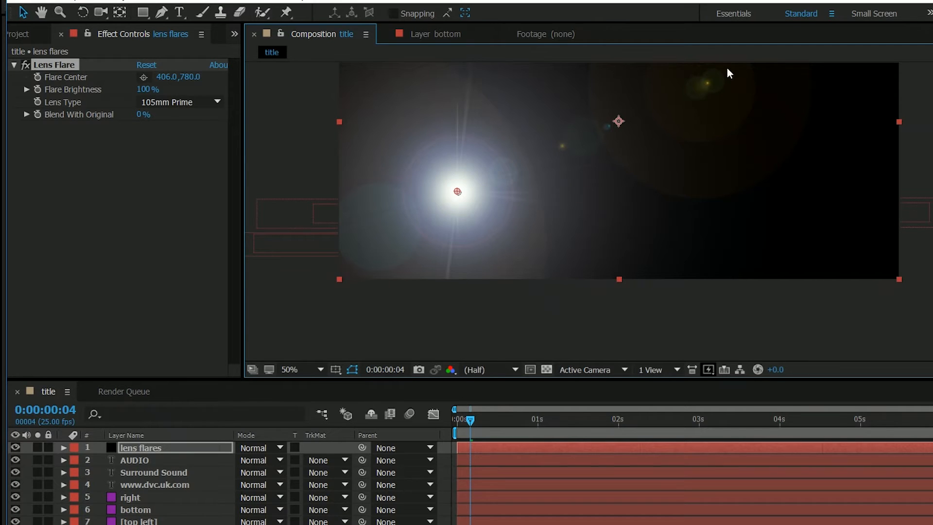
{"action": "mouse_move", "coordinate": [336, 449]}
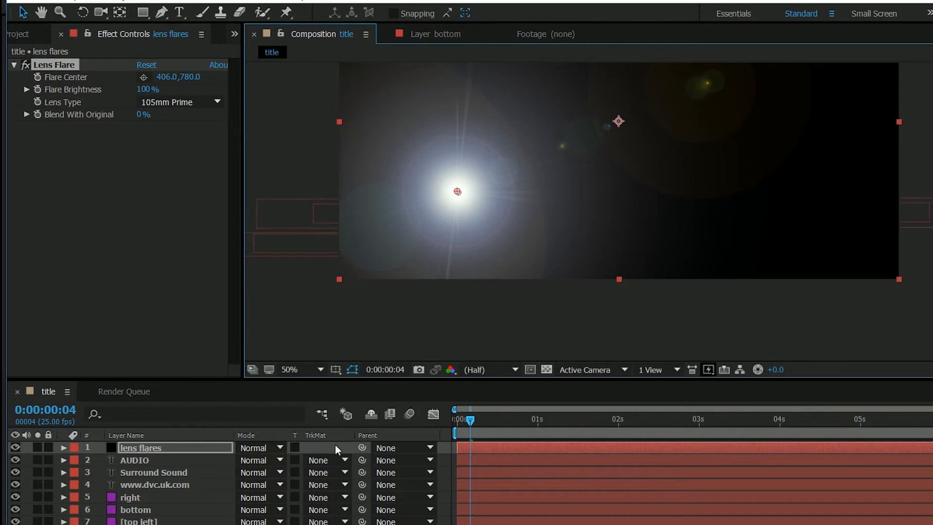
{"action": "mouse_move", "coordinate": [347, 331]}
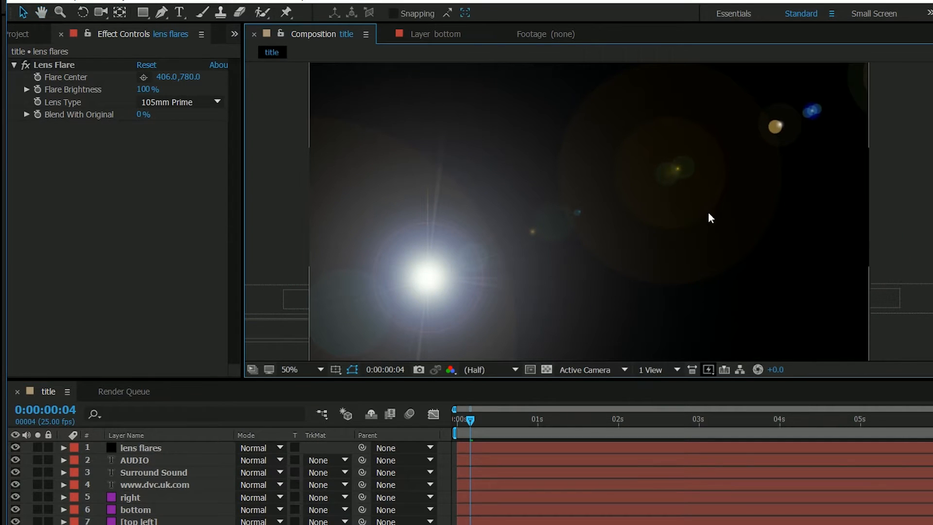
{"action": "mouse_move", "coordinate": [510, 226]}
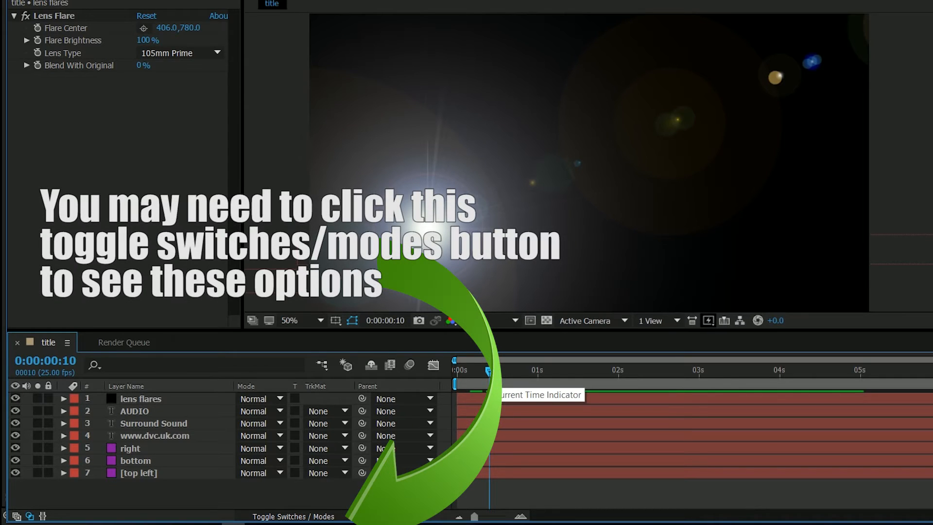
{"action": "mouse_move", "coordinate": [342, 400]}
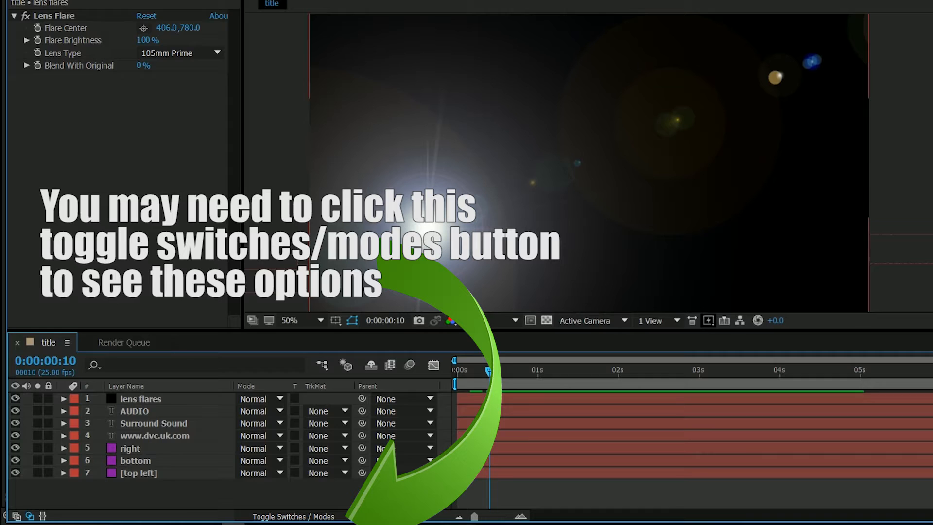
Set the lens flares layer's blend mode to Screen so the title shows through.
{"action": "left_click", "coordinate": [140, 398]}
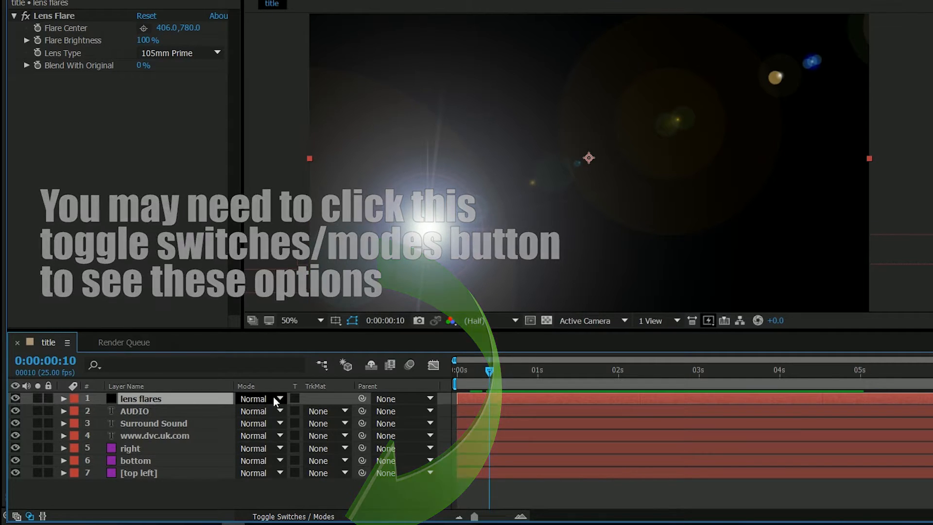
{"action": "left_click", "coordinate": [261, 399]}
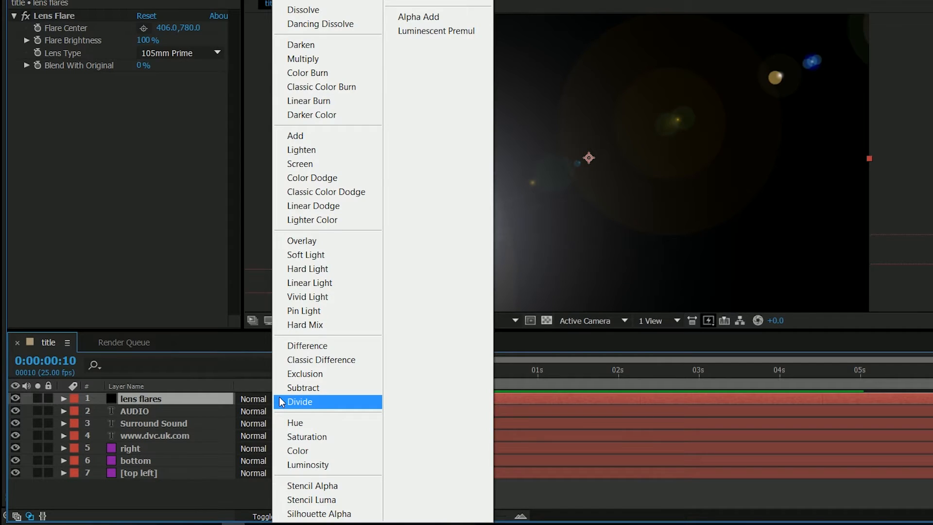
{"action": "mouse_move", "coordinate": [241, 404]}
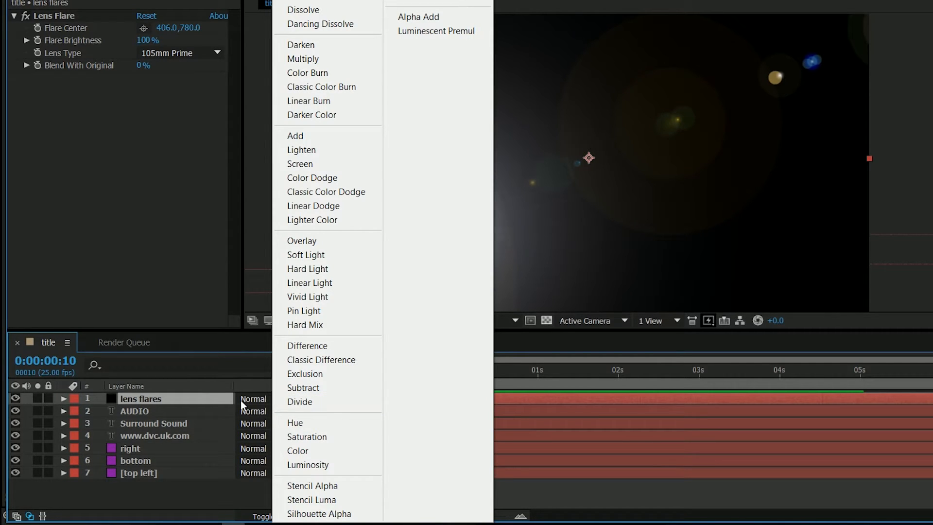
{"action": "mouse_move", "coordinate": [330, 177]}
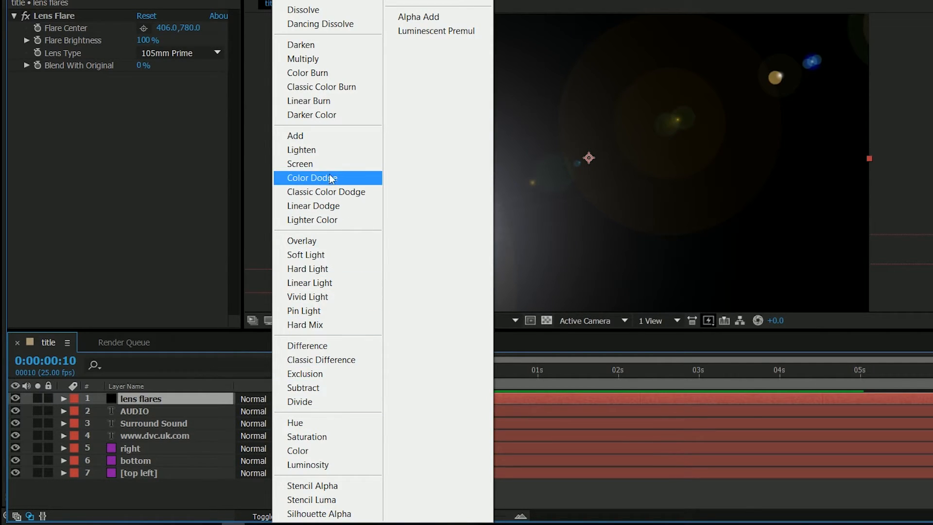
{"action": "left_click", "coordinate": [301, 164]}
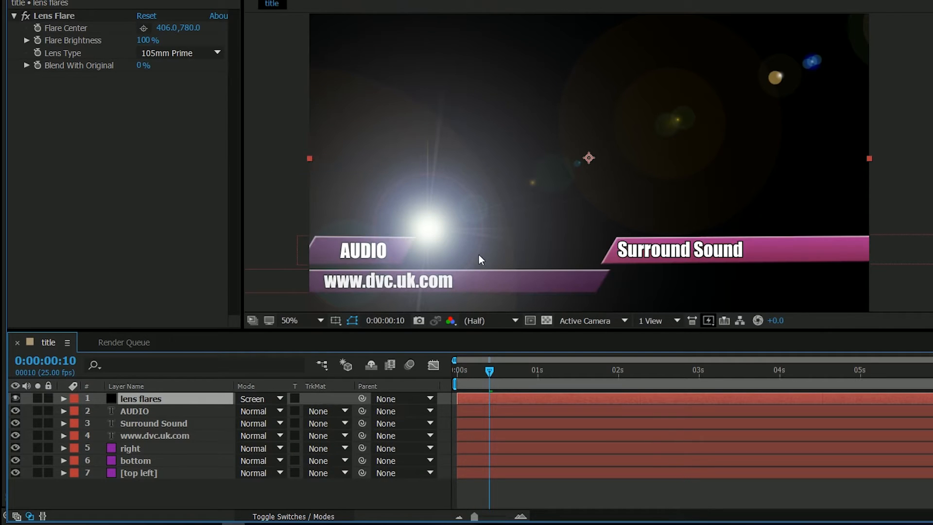
{"action": "mouse_move", "coordinate": [392, 289]}
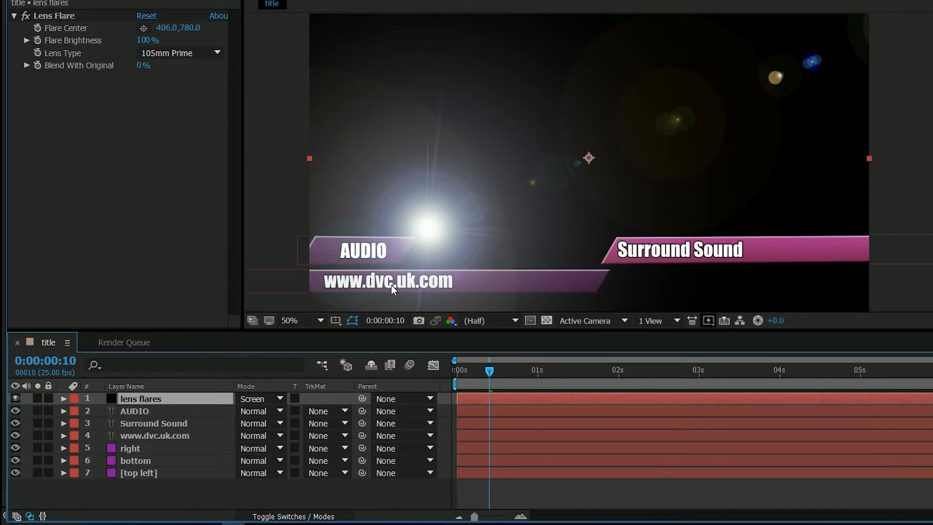
{"action": "left_click", "coordinate": [653, 373]}
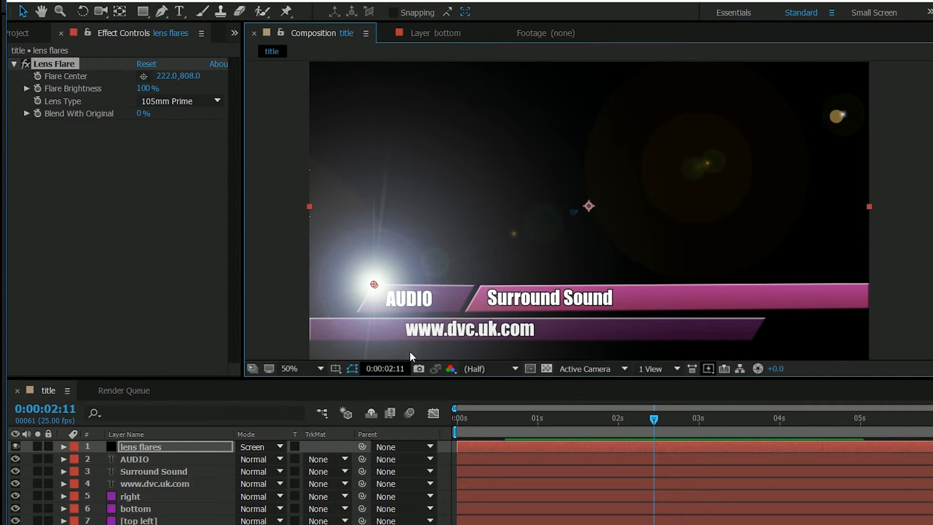
{"action": "mouse_move", "coordinate": [399, 289]}
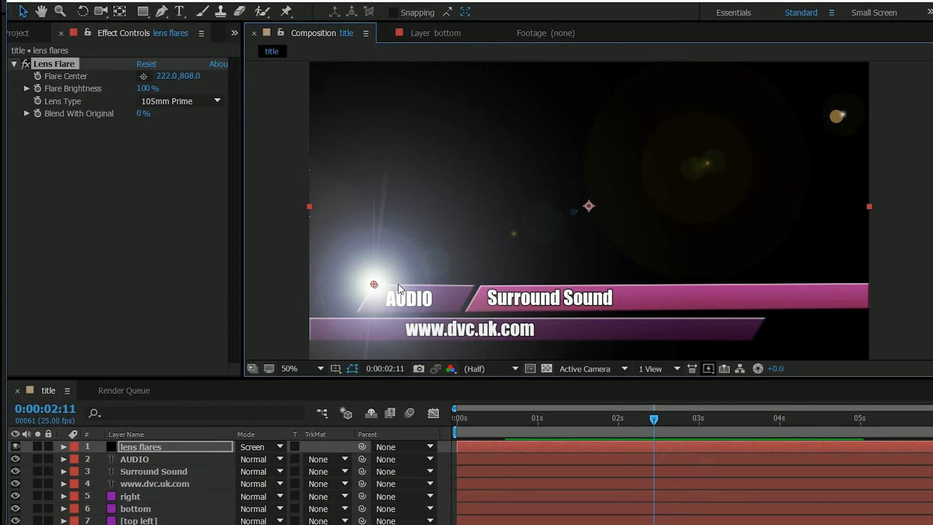
{"action": "mouse_move", "coordinate": [472, 290]}
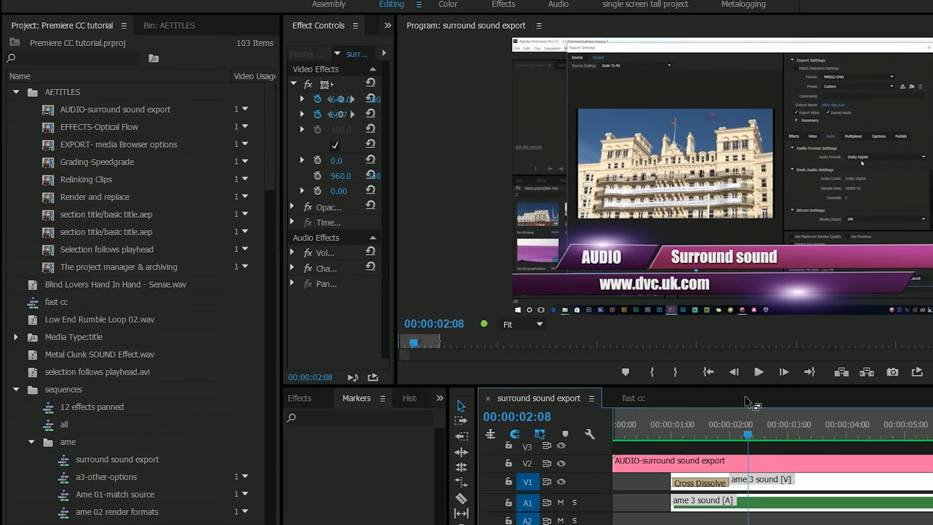
{"action": "left_click", "coordinate": [615, 424]}
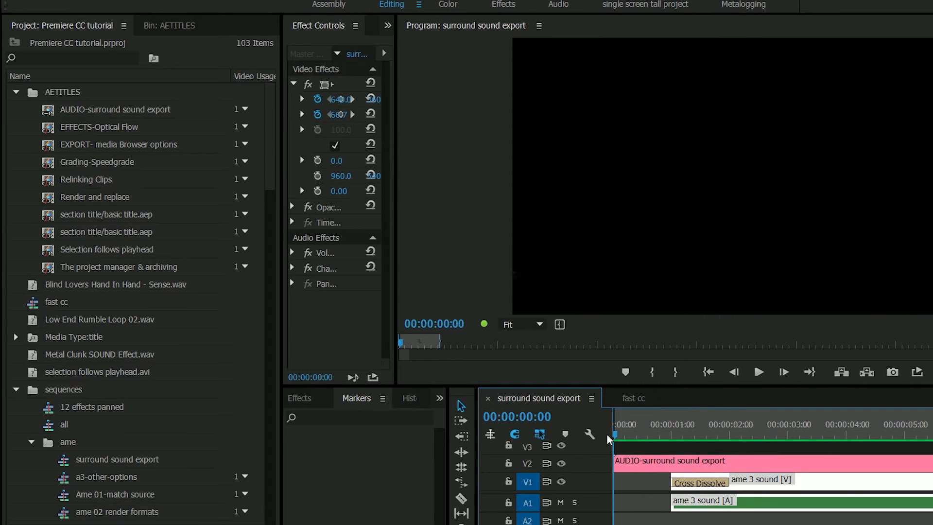
{"action": "left_click", "coordinate": [676, 434]}
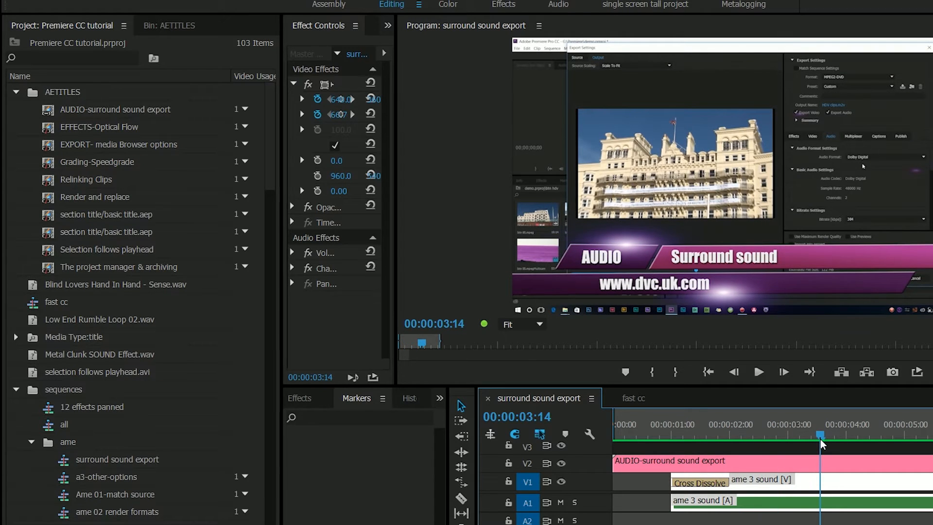
{"action": "mouse_move", "coordinate": [832, 292]}
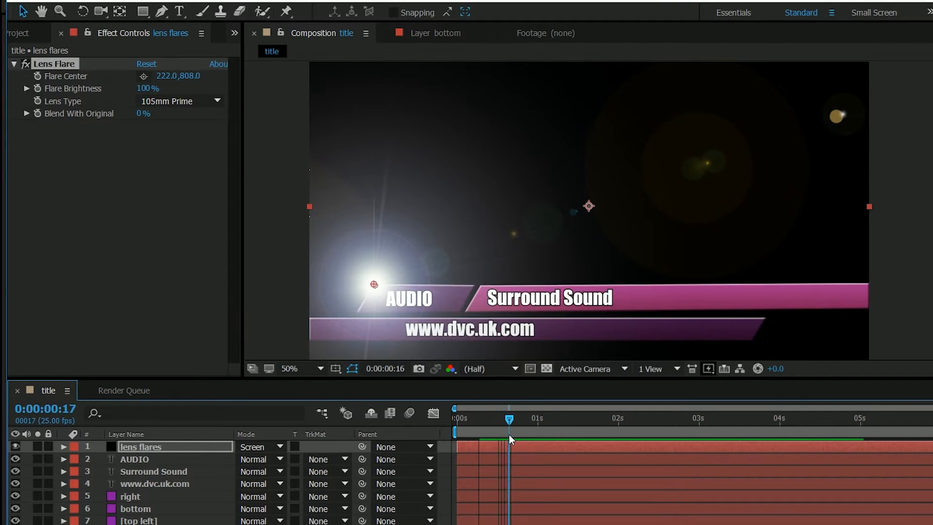
Check the AUDIO layer's slide-in keyframe at 15 frames, then reselect lens flares.
{"action": "left_click", "coordinate": [134, 459]}
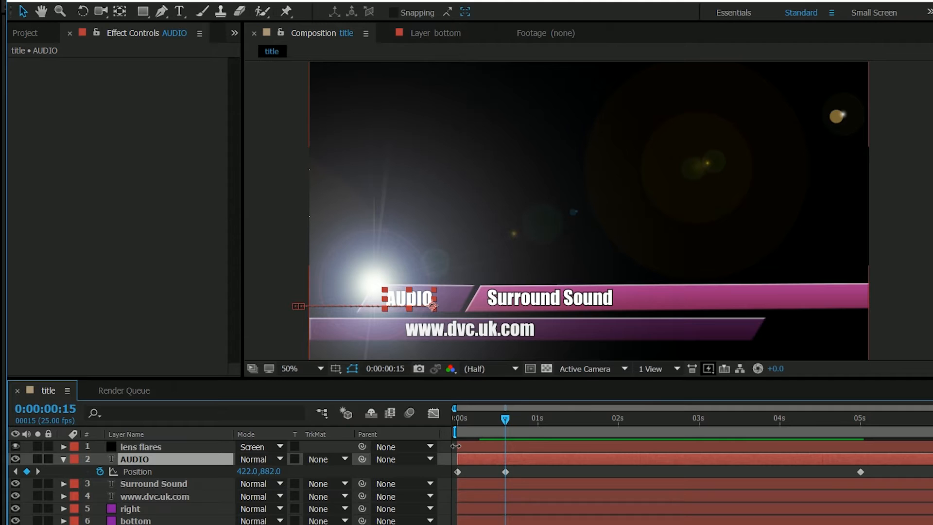
{"action": "left_click", "coordinate": [141, 446]}
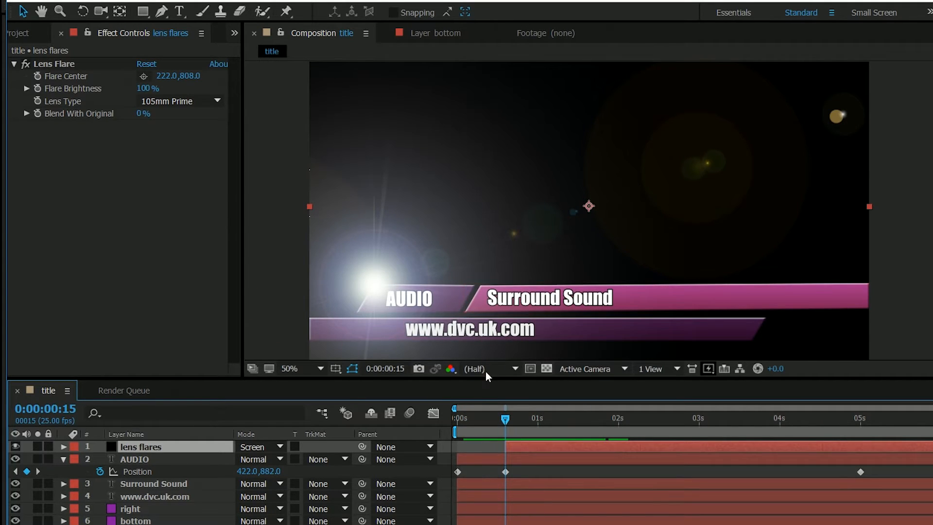
{"action": "mouse_move", "coordinate": [427, 355]}
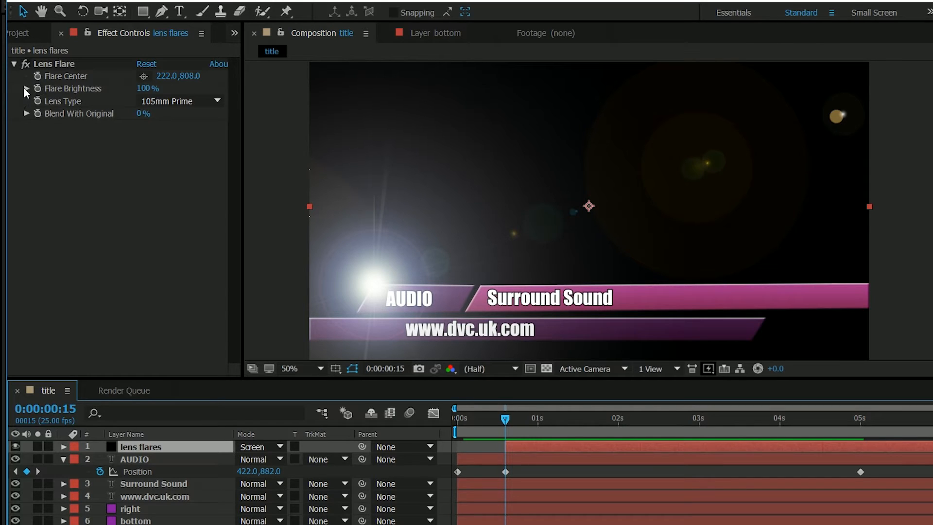
Keyframe Flare Brightness, raising it from 35% to 65% after the AUDIO bar lands.
{"action": "left_click", "coordinate": [25, 91]}
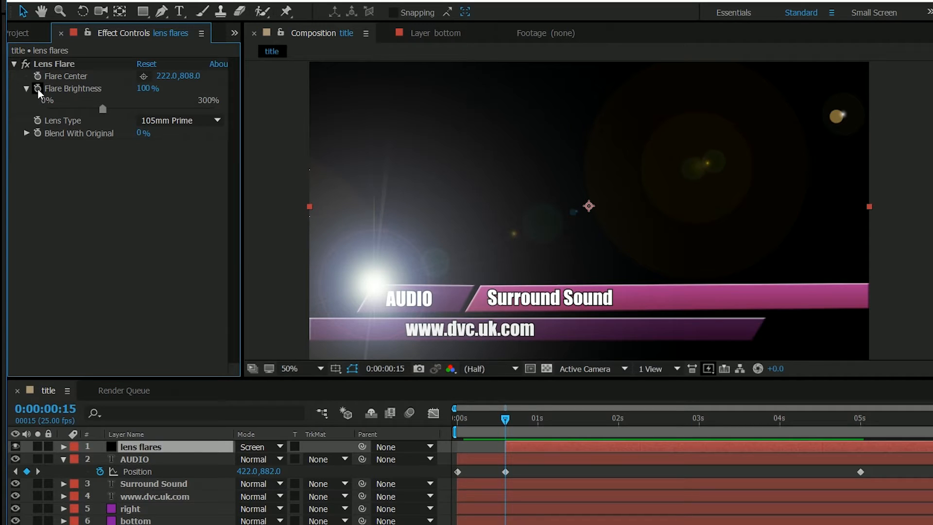
{"action": "left_click_drag", "start_coordinate": [102, 109], "coordinate": [63, 109]}
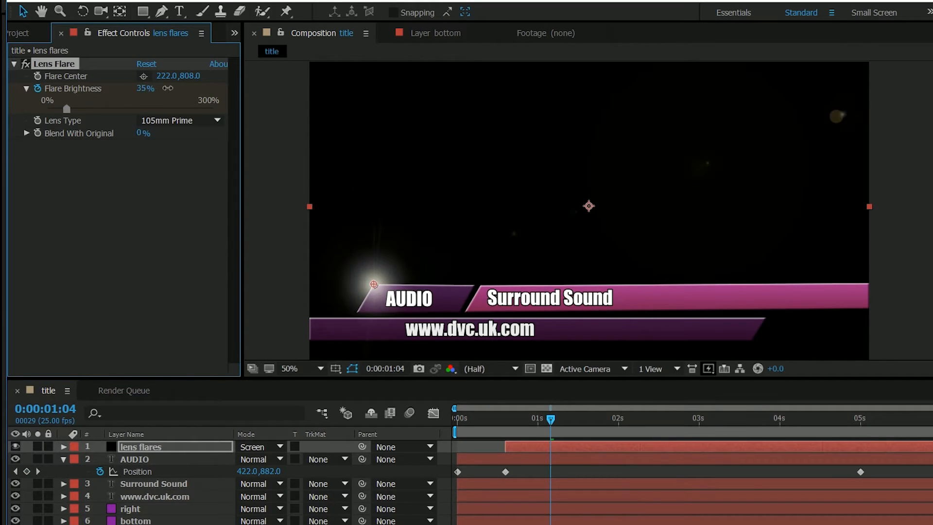
{"action": "left_click_drag", "start_coordinate": [67, 109], "coordinate": [86, 108]}
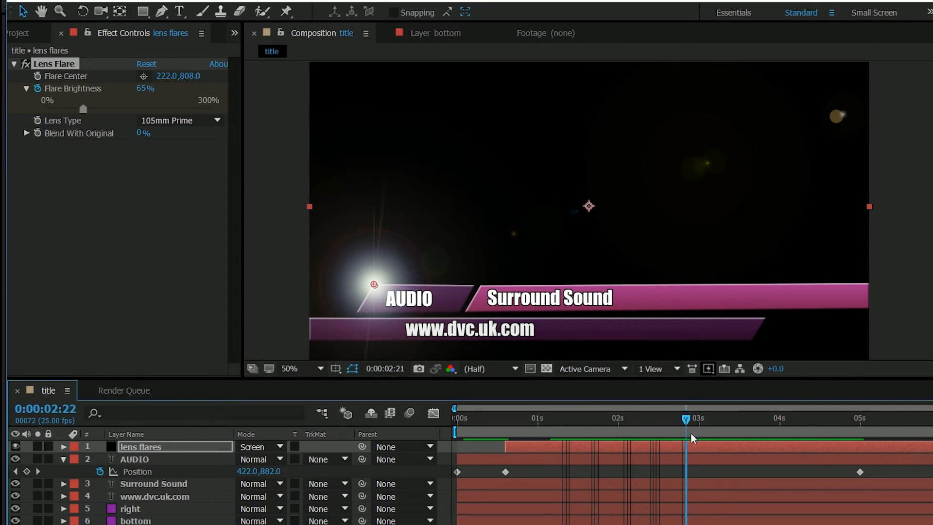
Scrub the timeline around 2 to 4 seconds to check the brightening flare.
{"action": "left_click", "coordinate": [818, 420]}
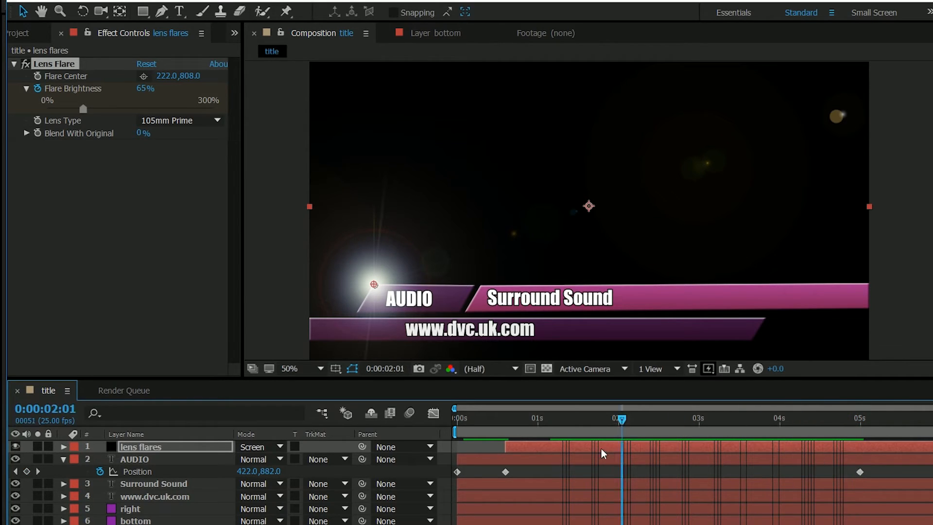
{"action": "left_click", "coordinate": [776, 418]}
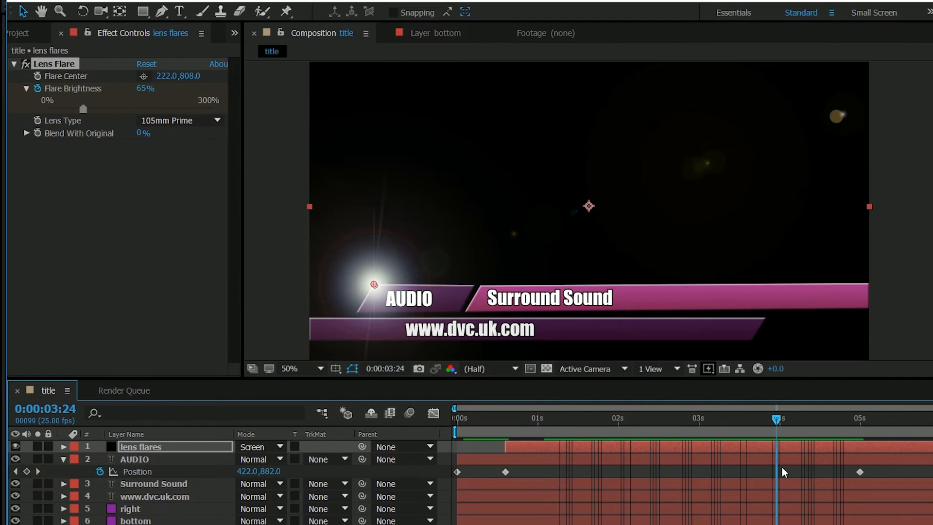
{"action": "left_click", "coordinate": [787, 418]}
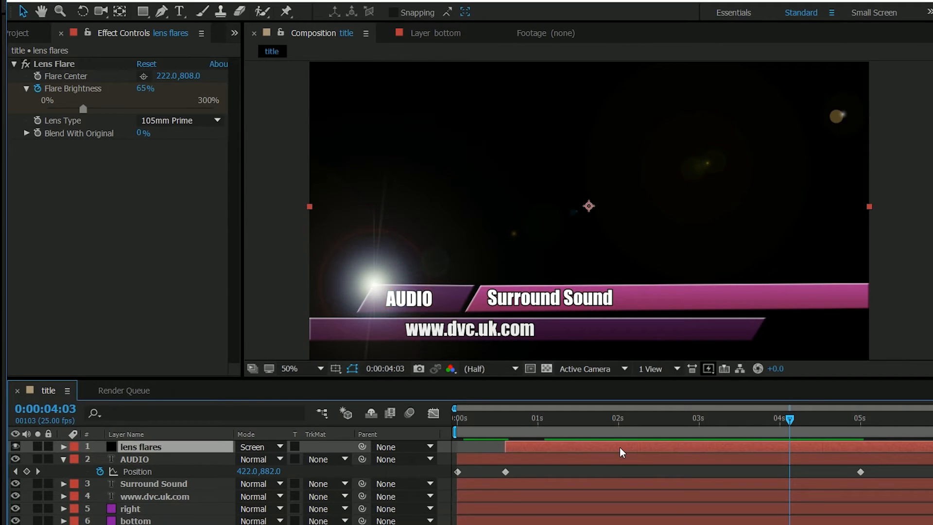
Reveal the Flare Brightness keyframes on the lens flares layer in the timeline.
{"action": "left_click", "coordinate": [64, 447]}
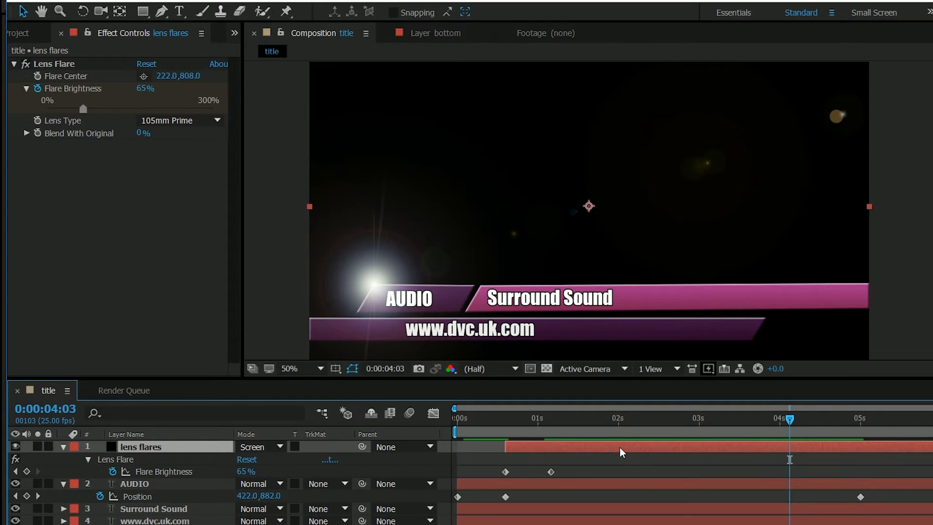
{"action": "left_click", "coordinate": [27, 471]}
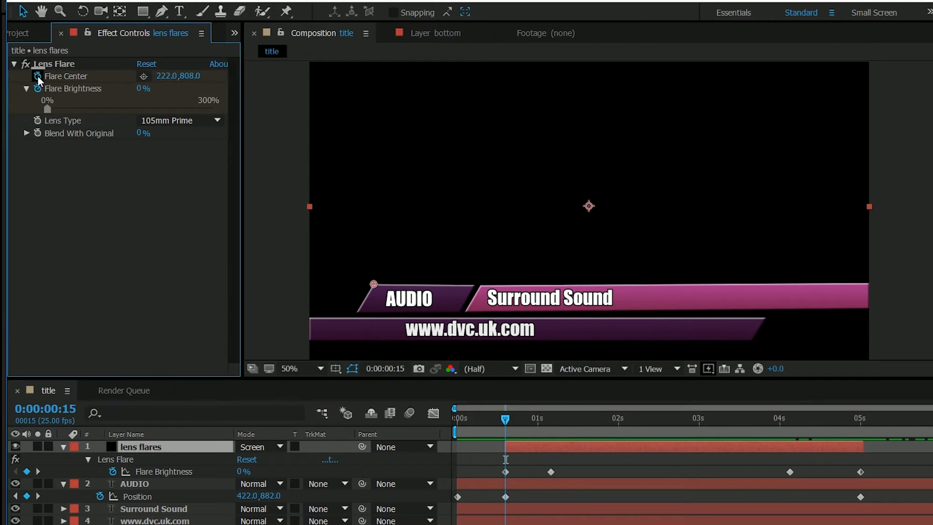
Enable keyframing on Flare Center at 15 frames with a first position keyframe.
{"action": "left_click", "coordinate": [53, 64]}
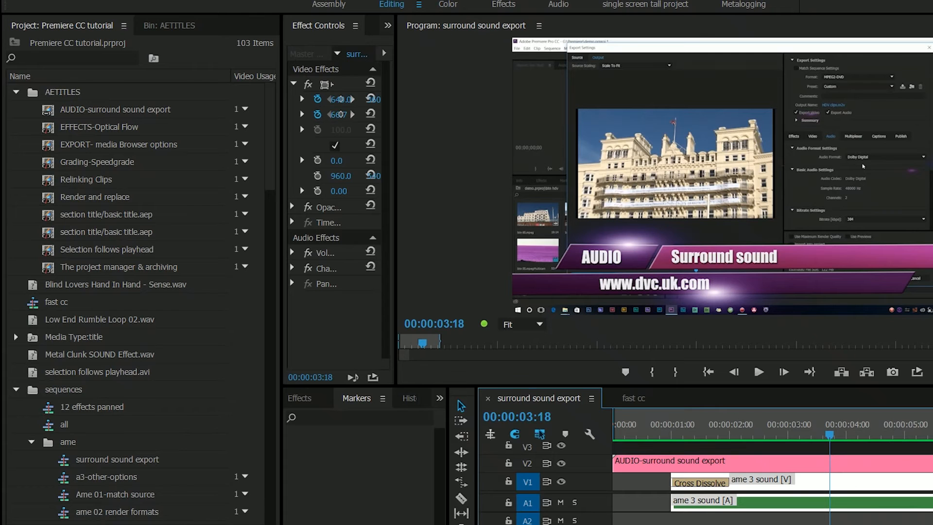
{"action": "mouse_move", "coordinate": [631, 248]}
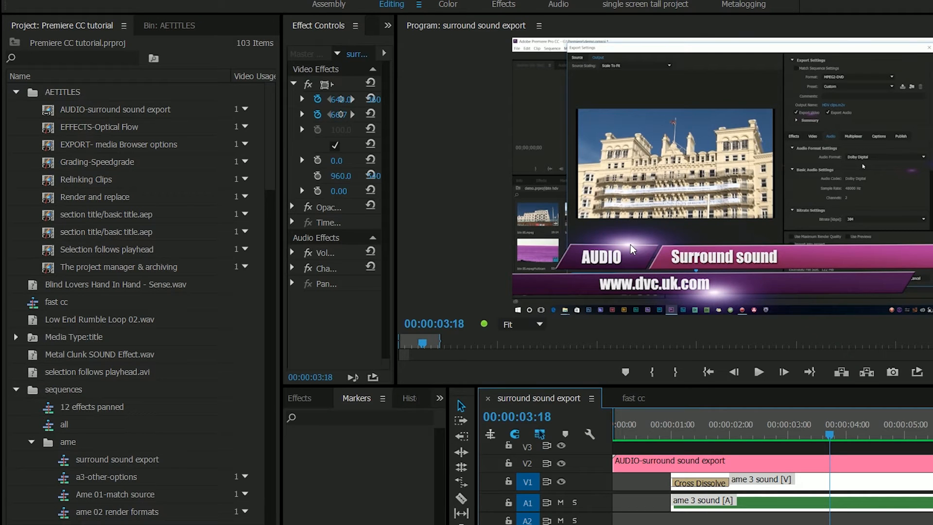
{"action": "mouse_move", "coordinate": [619, 248]}
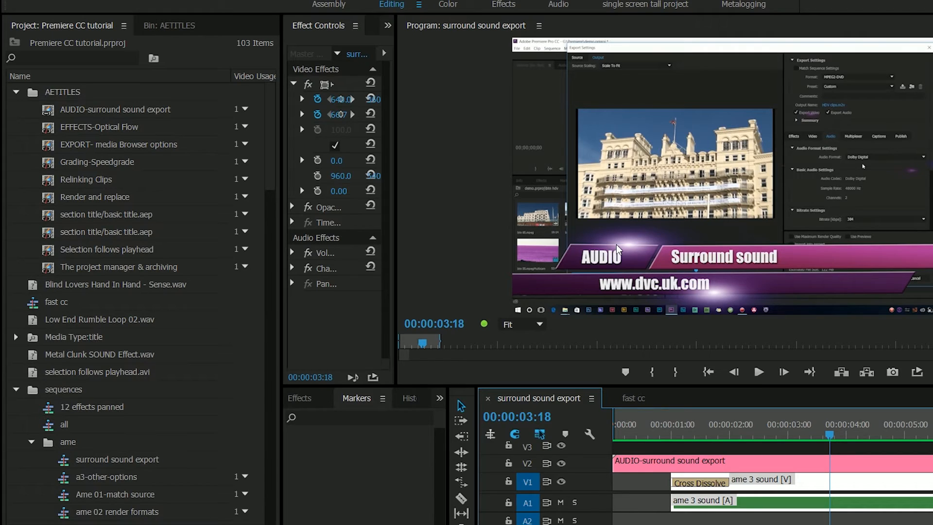
{"action": "mouse_move", "coordinate": [436, 515]}
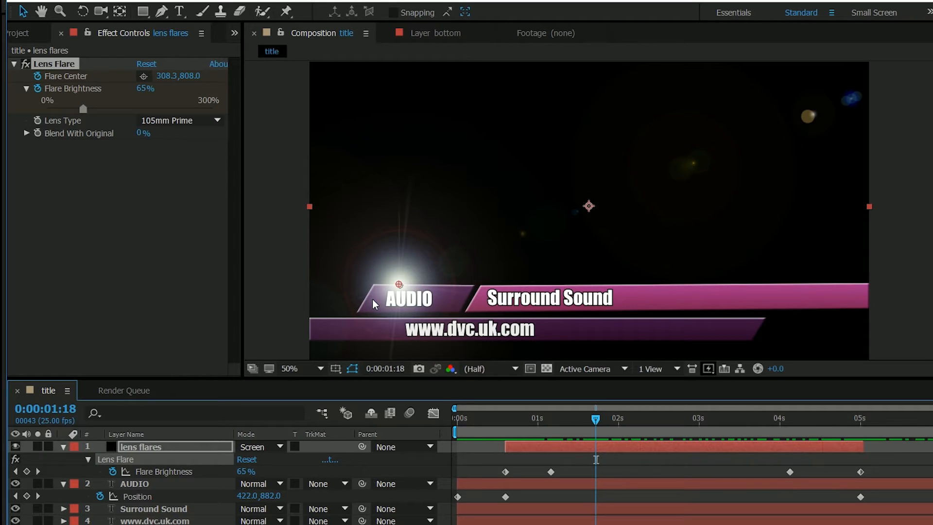
{"action": "mouse_move", "coordinate": [238, 219]}
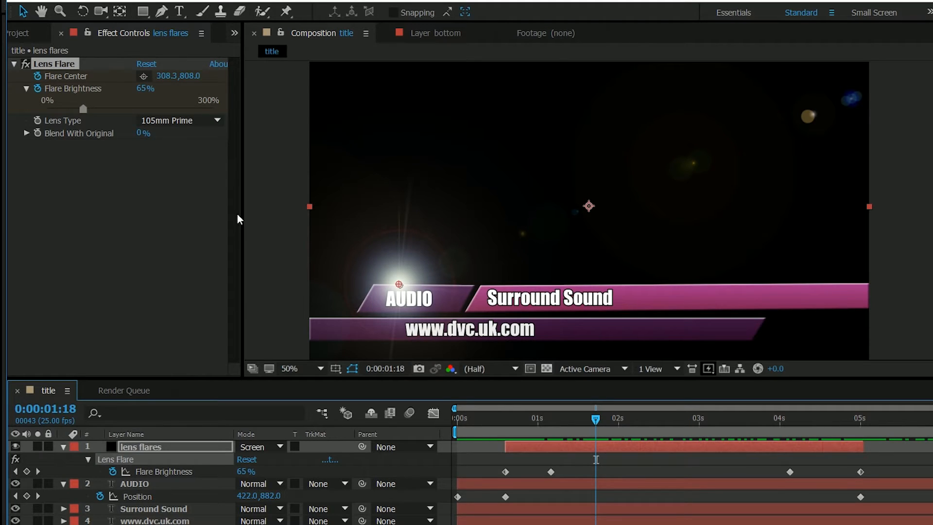
{"action": "mouse_move", "coordinate": [160, 127]}
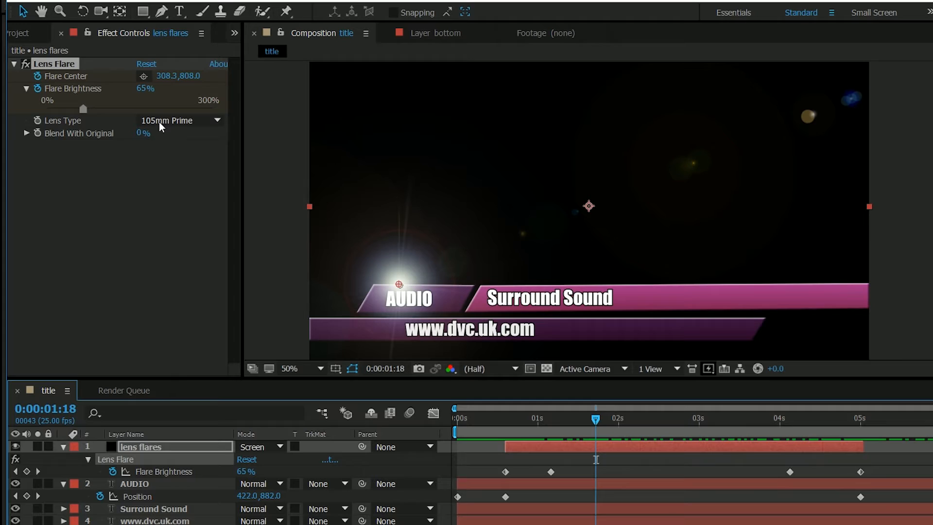
{"action": "mouse_move", "coordinate": [471, 441]}
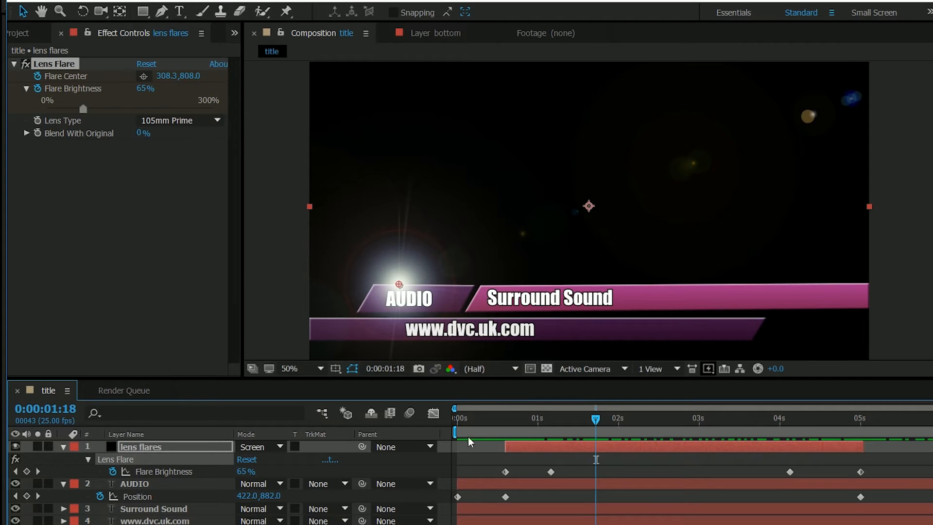
{"action": "mouse_move", "coordinate": [62, 122]}
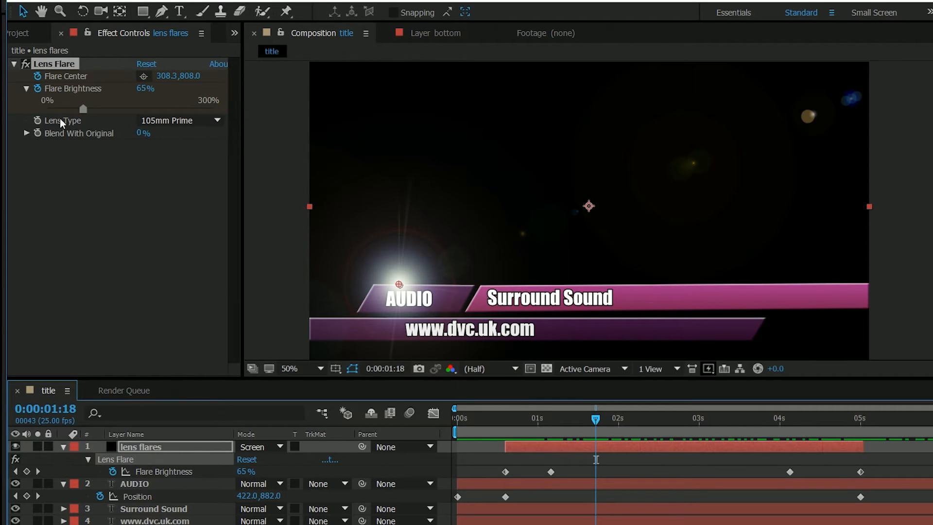
{"action": "mouse_move", "coordinate": [534, 452]}
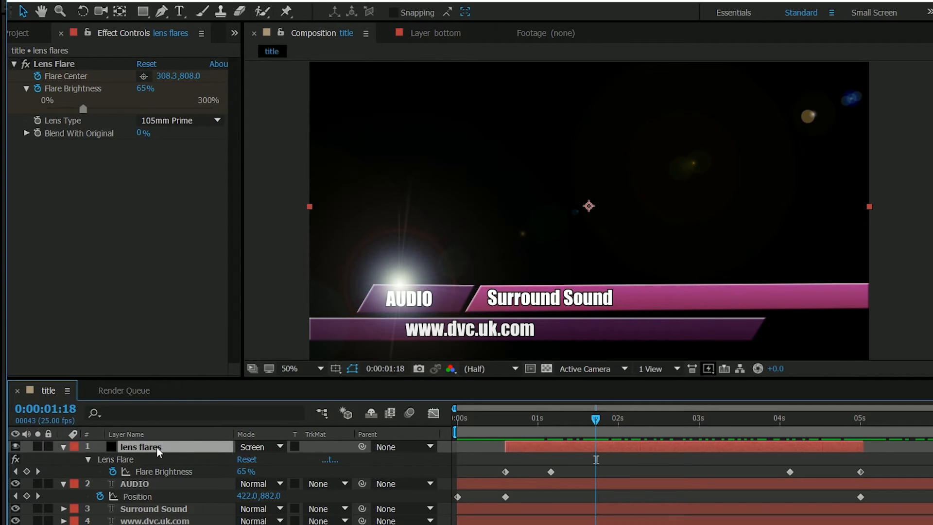
{"action": "mouse_move", "coordinate": [574, 271]}
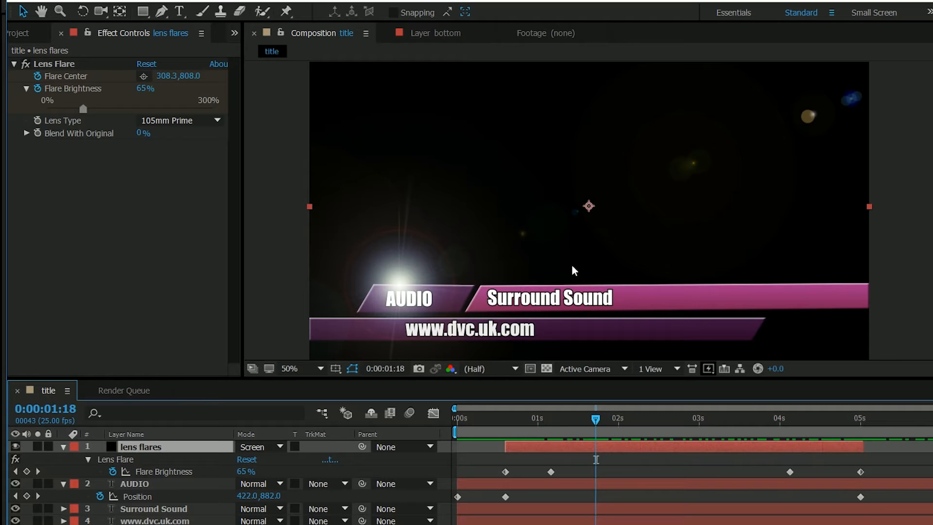
Select the lens flares layer to stretch its Scale width.
{"action": "left_click", "coordinate": [141, 446]}
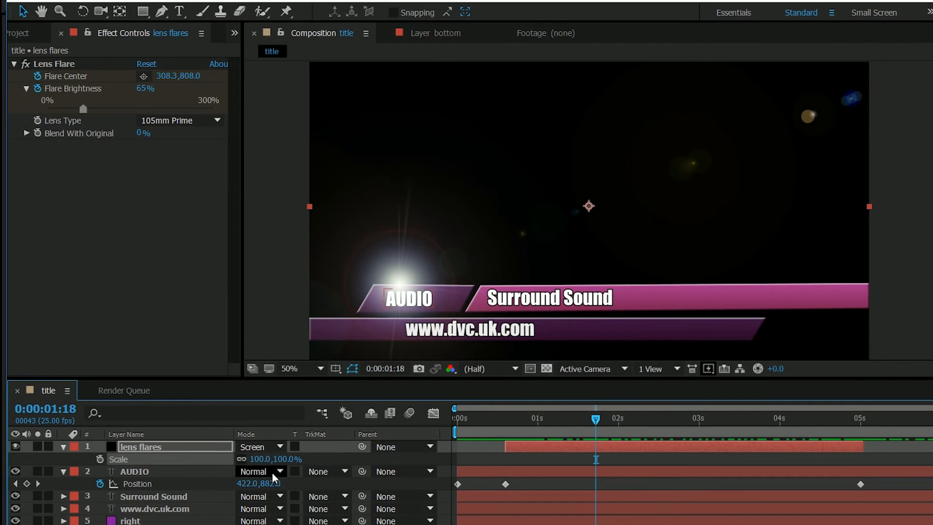
{"action": "mouse_move", "coordinate": [241, 459]}
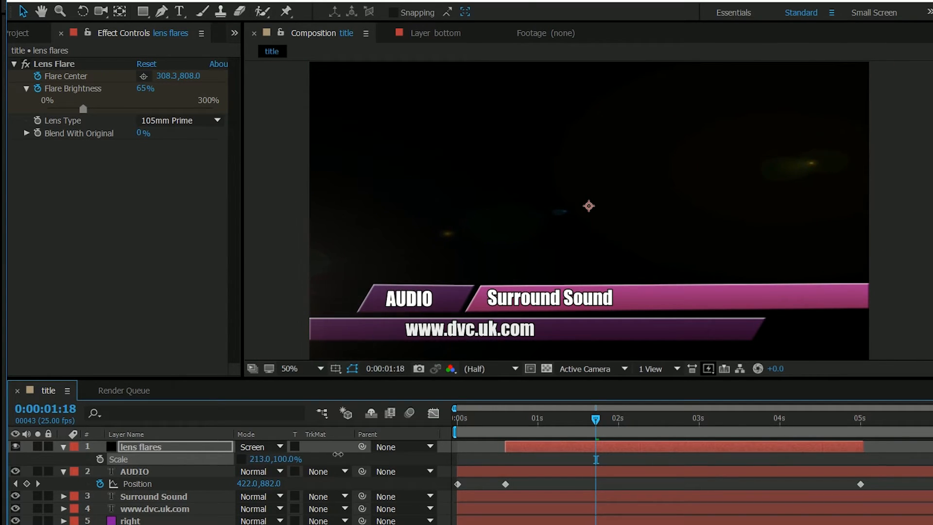
Zoom the viewer out and back to 50% to check the 227%-wide layer, then collapse Scale.
{"action": "left_click", "coordinate": [319, 368]}
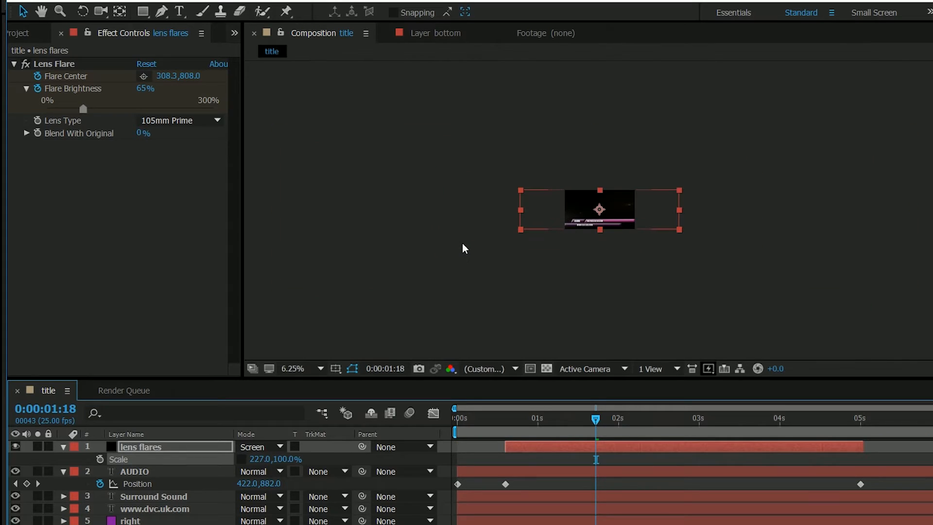
{"action": "mouse_move", "coordinate": [521, 220]}
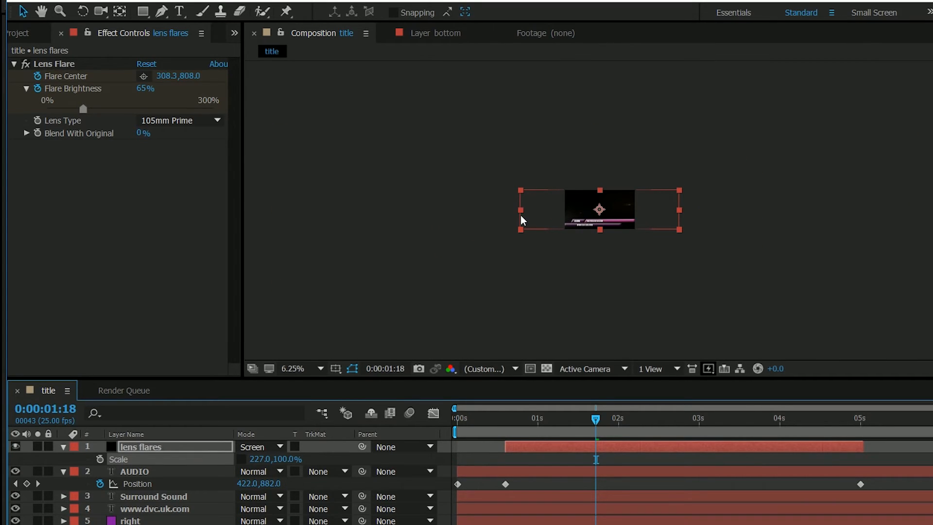
{"action": "mouse_move", "coordinate": [624, 205]}
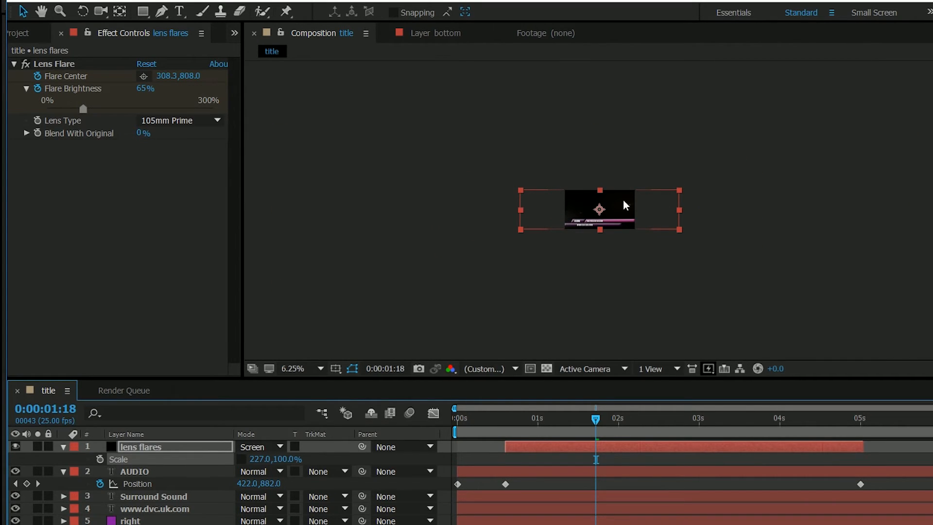
{"action": "left_click", "coordinate": [292, 368]}
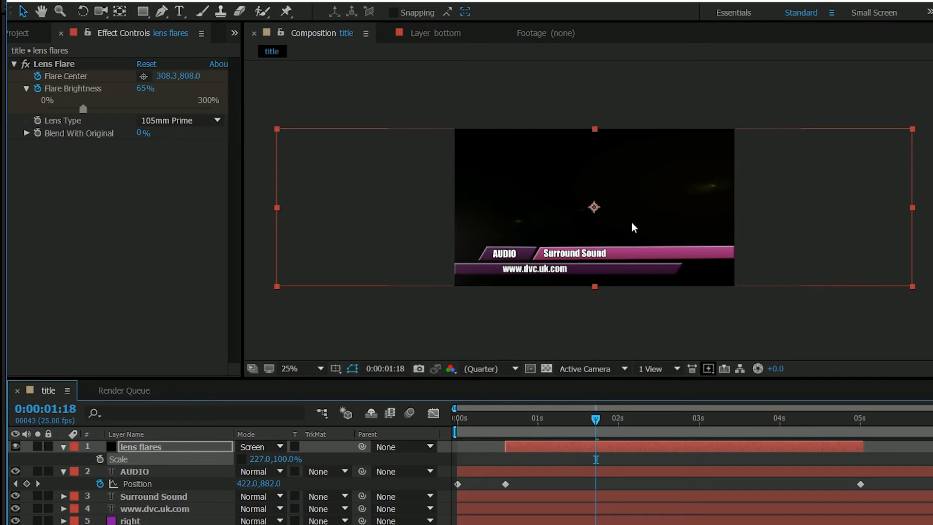
{"action": "mouse_move", "coordinate": [682, 251]}
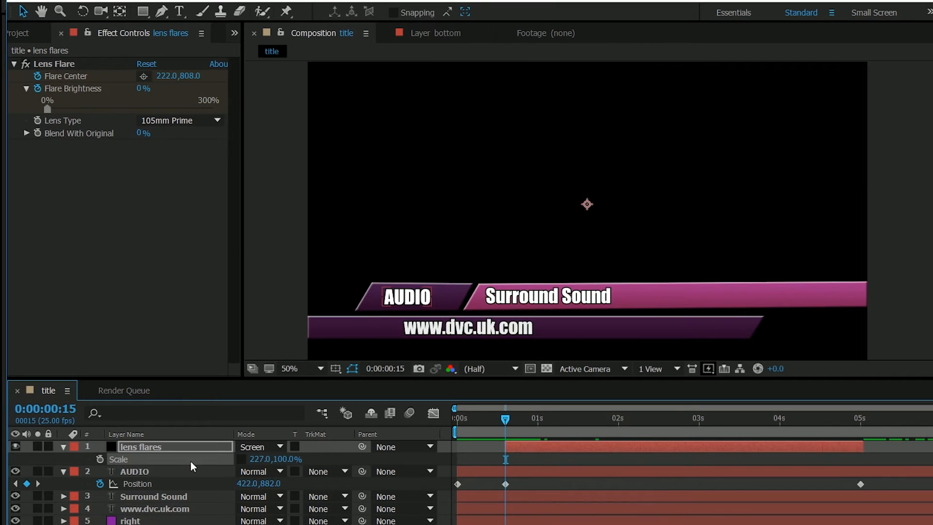
{"action": "left_click", "coordinate": [62, 446]}
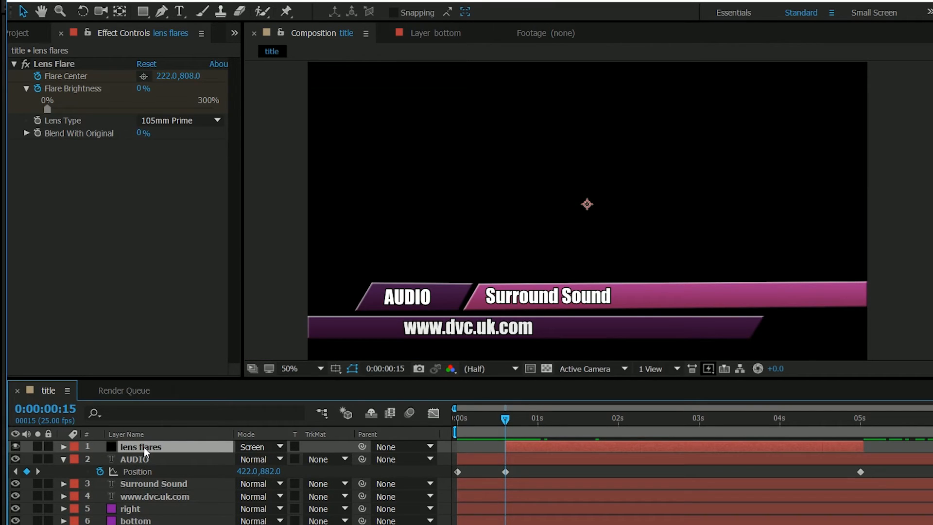
Reveal the lens flares layer's keyframed Flare Center and Brightness properties with U.
{"action": "left_click", "coordinate": [64, 447]}
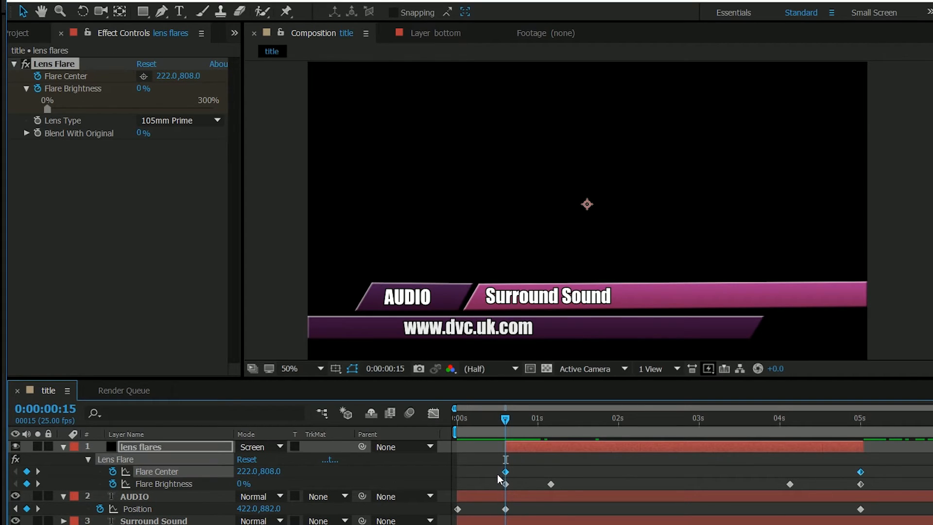
{"action": "mouse_move", "coordinate": [505, 472]}
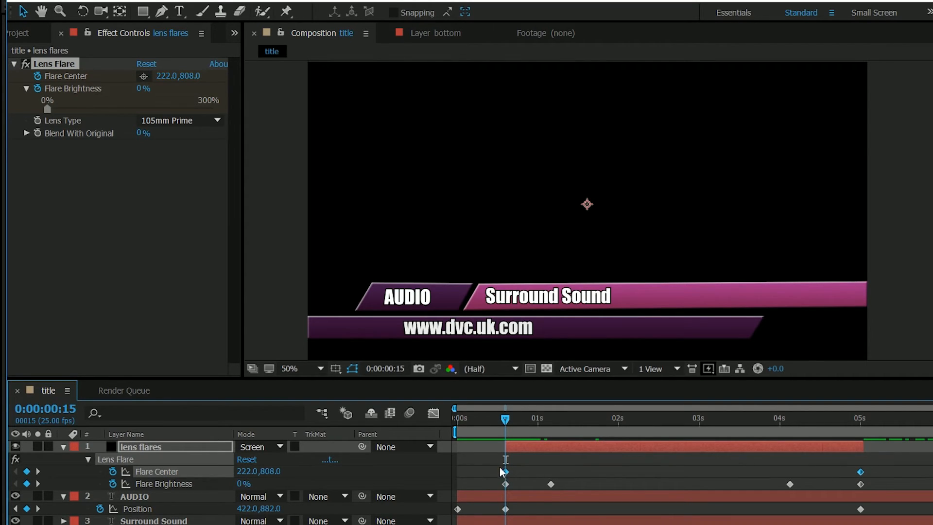
{"action": "mouse_move", "coordinate": [837, 465]}
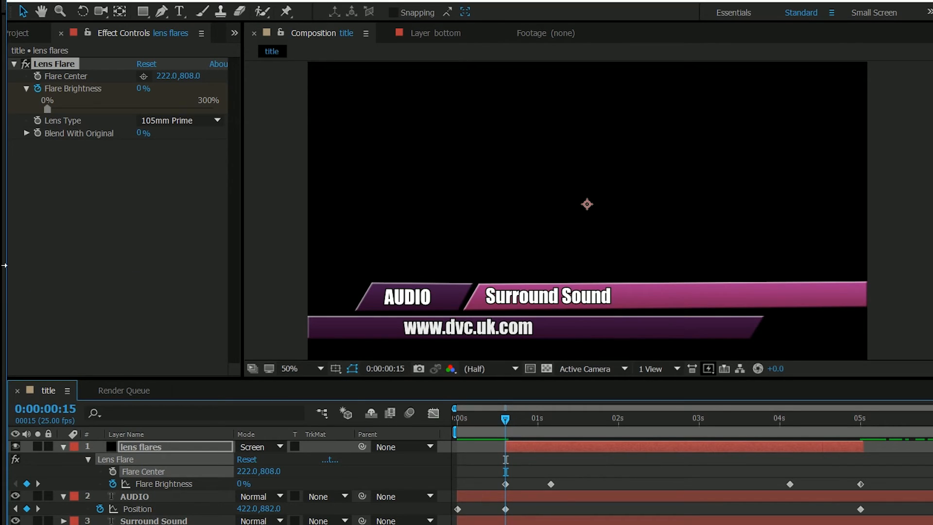
{"action": "mouse_move", "coordinate": [369, 322]}
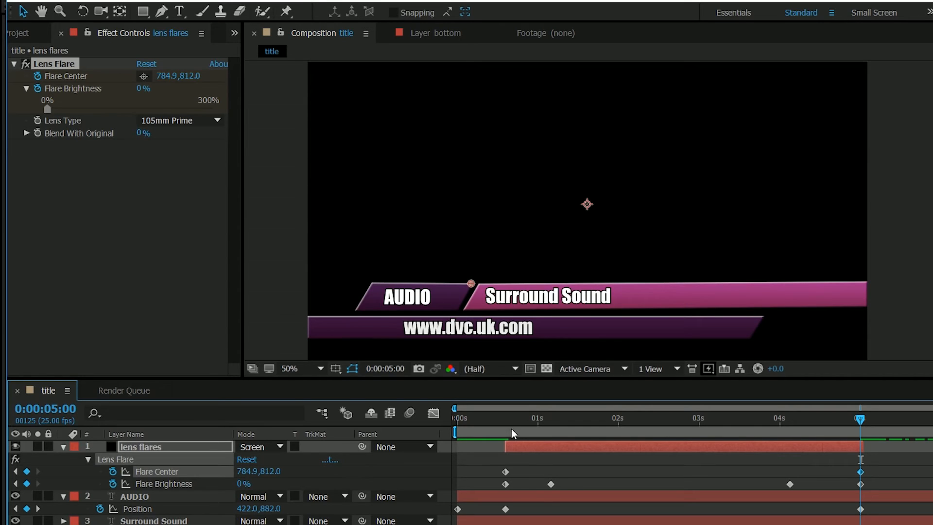
{"action": "mouse_move", "coordinate": [542, 475]}
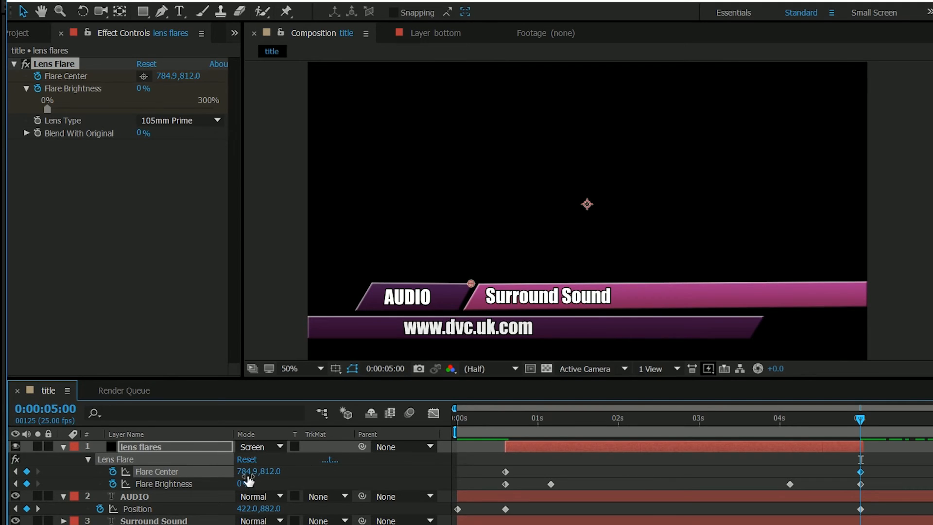
{"action": "mouse_move", "coordinate": [370, 286]}
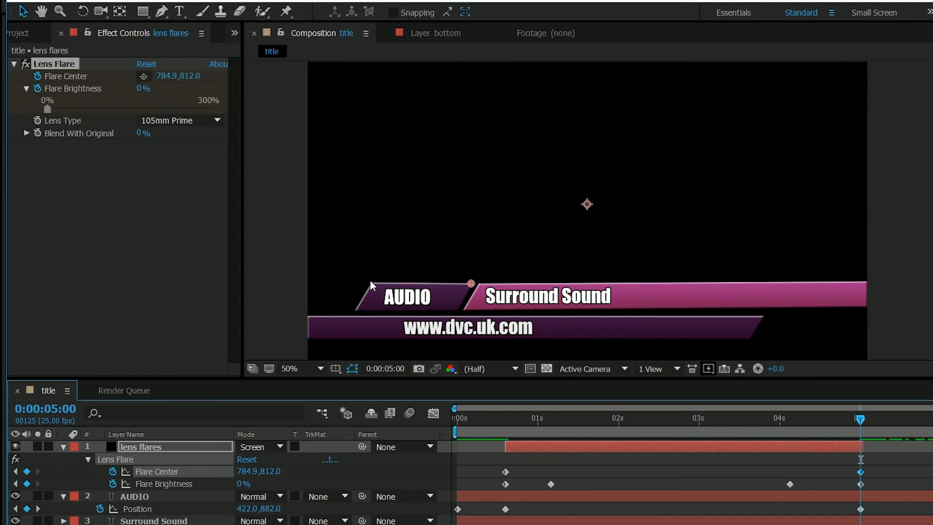
Scrub the timeline to preview the flare sweeping along the AUDIO bar.
{"action": "left_click", "coordinate": [510, 418]}
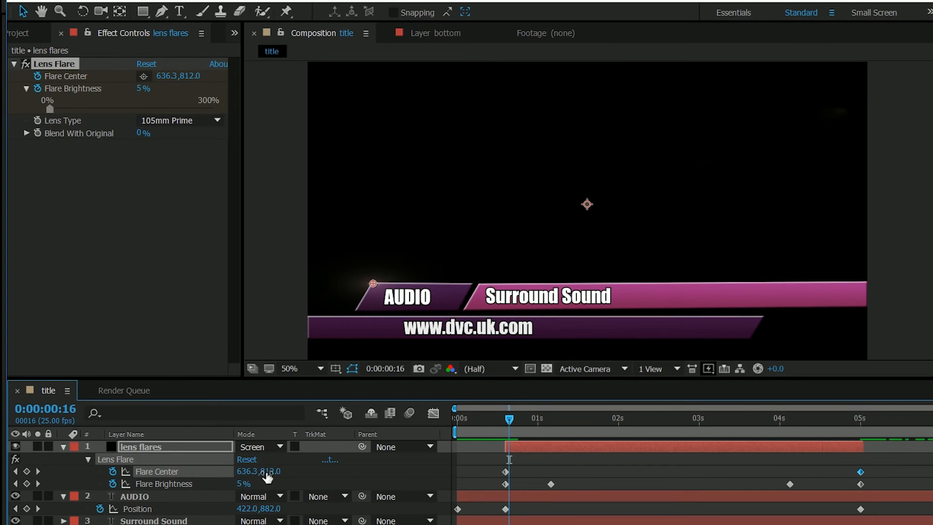
{"action": "mouse_move", "coordinate": [516, 423]}
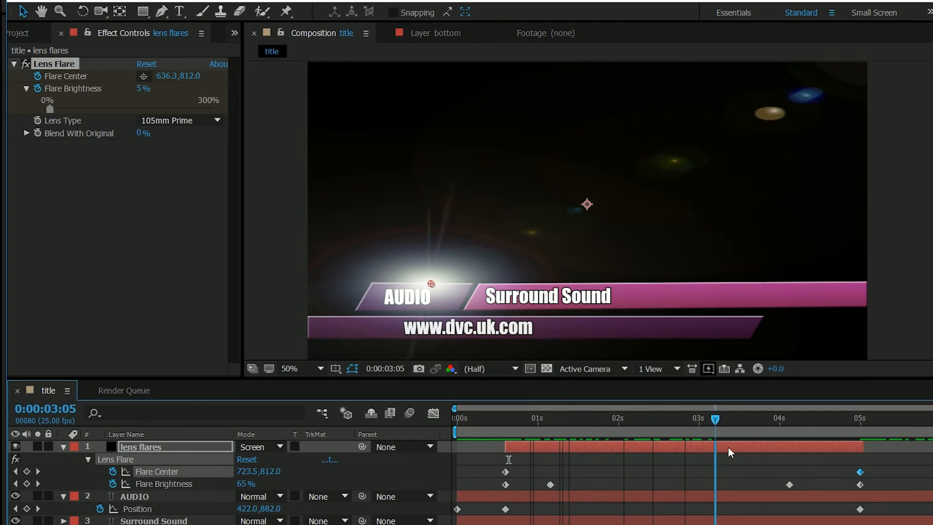
{"action": "left_click", "coordinate": [578, 418]}
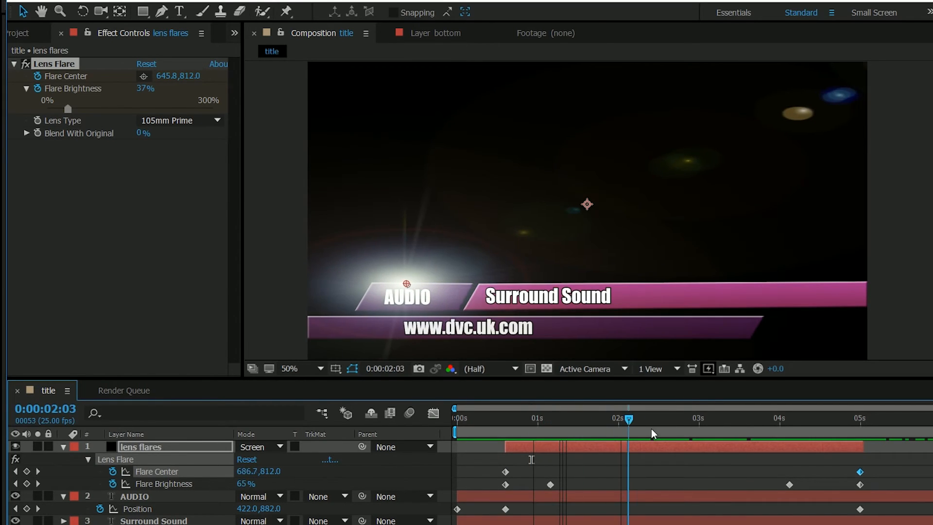
{"action": "left_click", "coordinate": [705, 418]}
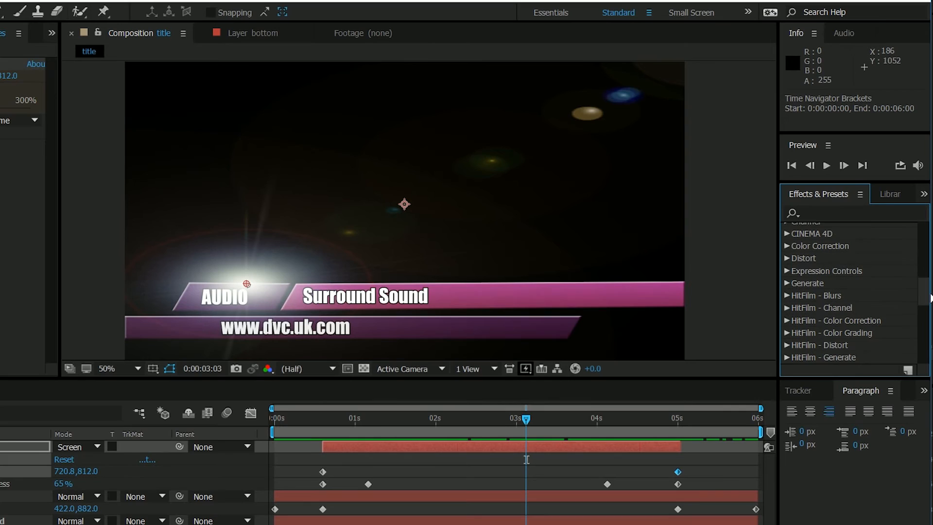
Browse the Effects & Presets list to find Color Balance under Color Correction.
{"action": "scroll", "scroll_direction": "down", "scroll_amount": 3}
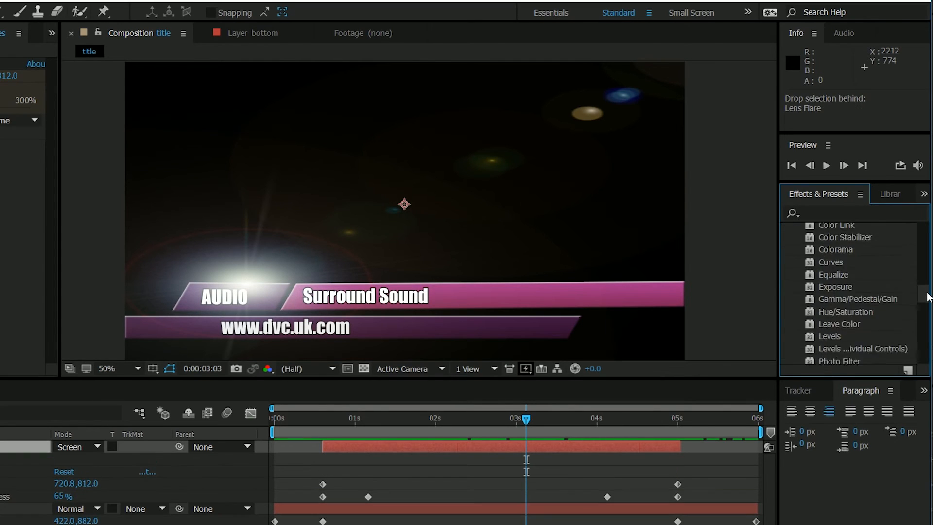
{"action": "scroll", "scroll_direction": "up", "scroll_amount": 3}
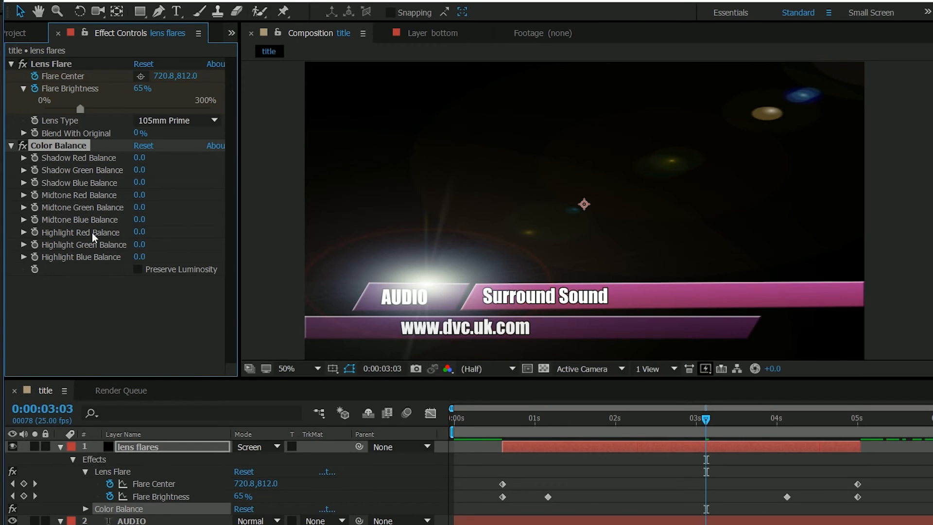
{"action": "mouse_move", "coordinate": [77, 156]}
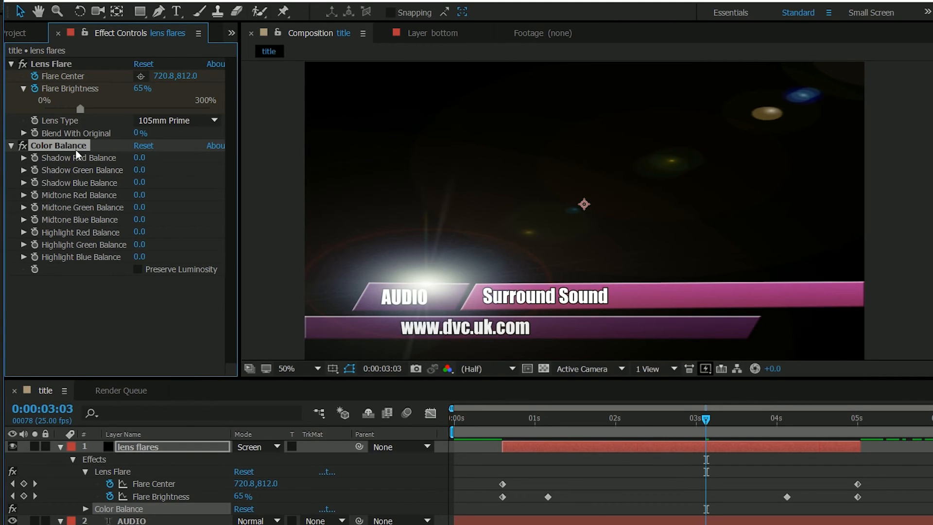
{"action": "mouse_move", "coordinate": [113, 247]}
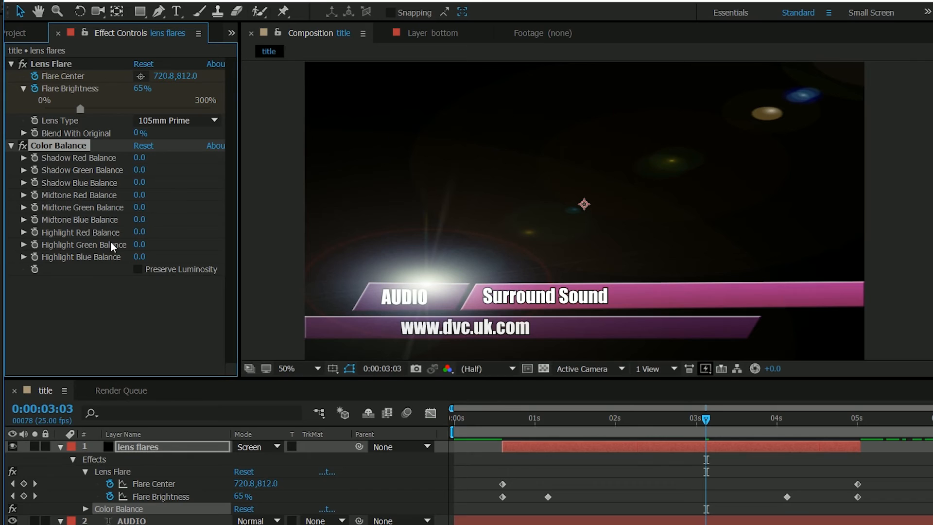
Scrub Color Balance shadows -22/-46/20, midtones 1/-48/81, highlight blue -9 for a purple-blue flare.
{"action": "left_click_drag", "start_coordinate": [139, 219], "coordinate": [167, 219]}
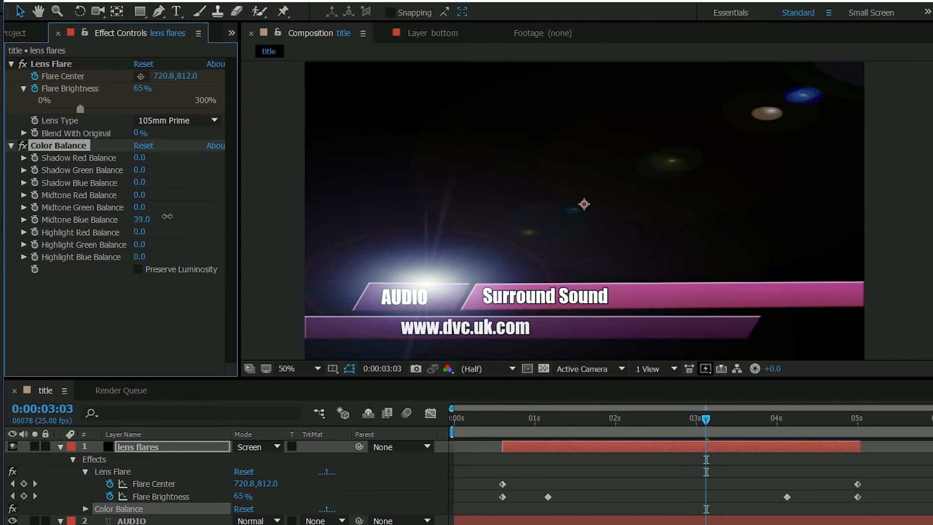
{"action": "left_click_drag", "start_coordinate": [142, 218], "coordinate": [166, 218]}
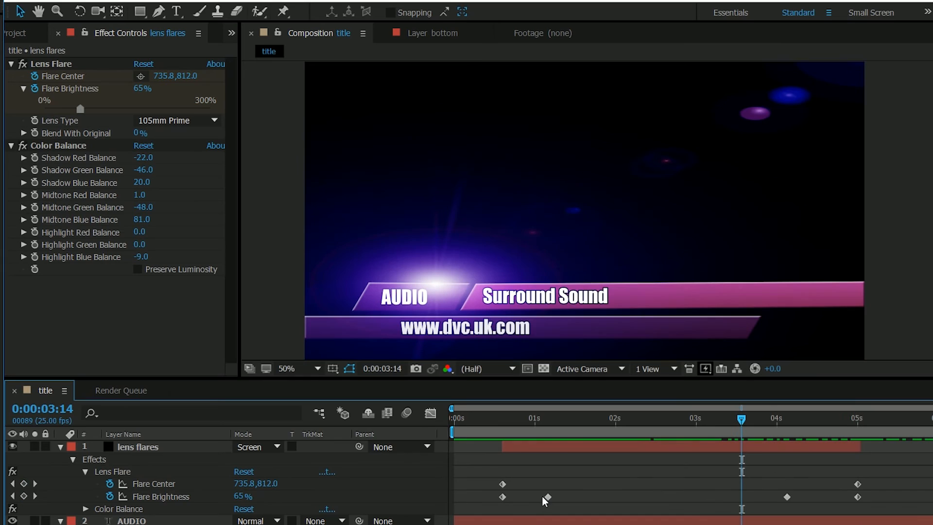
{"action": "mouse_move", "coordinate": [539, 488]}
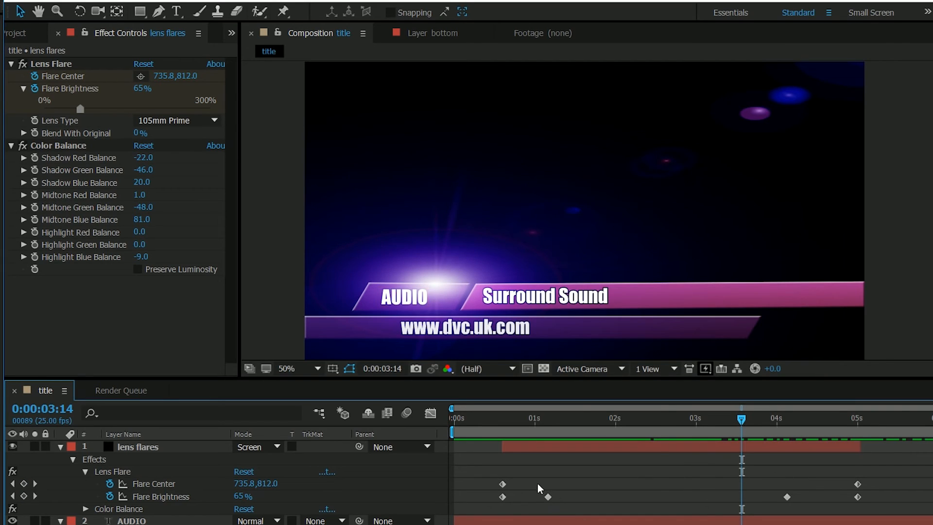
Lower Flare Brightness to about 50% at the keyframes near 1:04 and 4:03.
{"action": "left_click", "coordinate": [595, 418]}
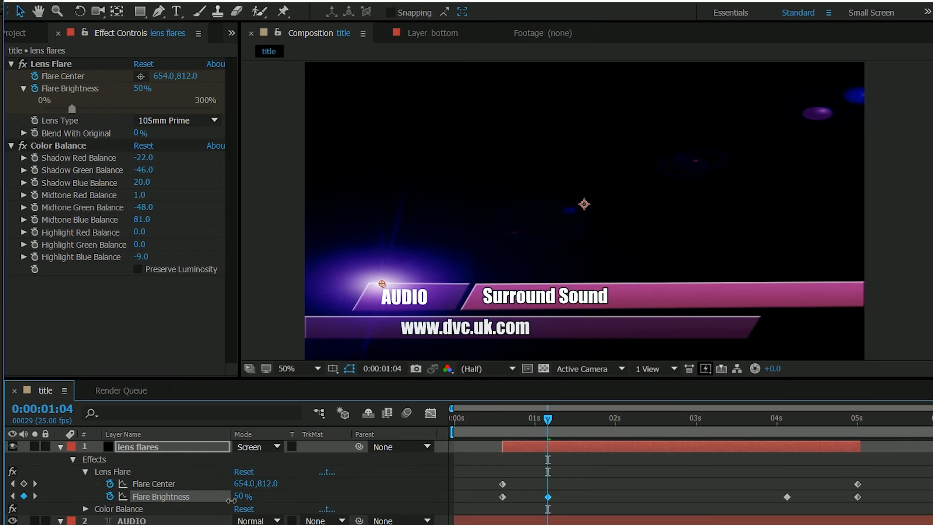
{"action": "left_click", "coordinate": [112, 471]}
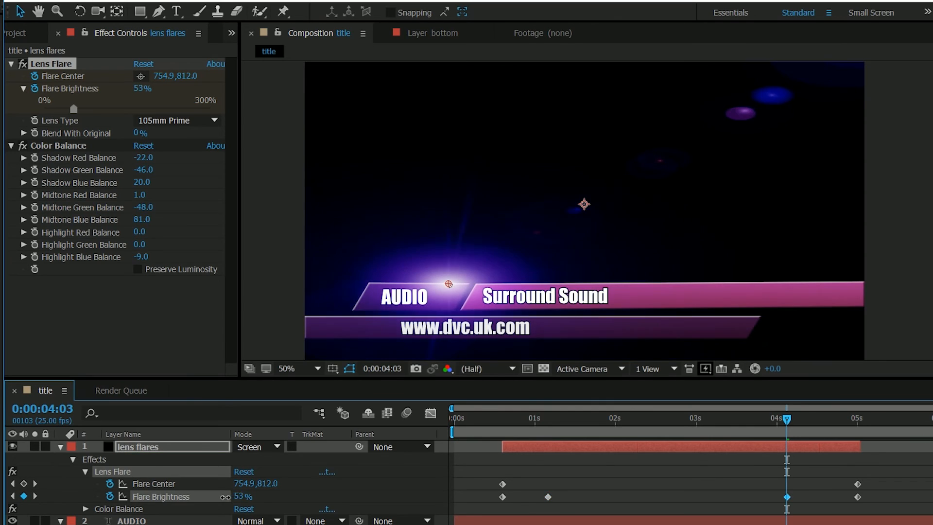
{"action": "left_click", "coordinate": [529, 418]}
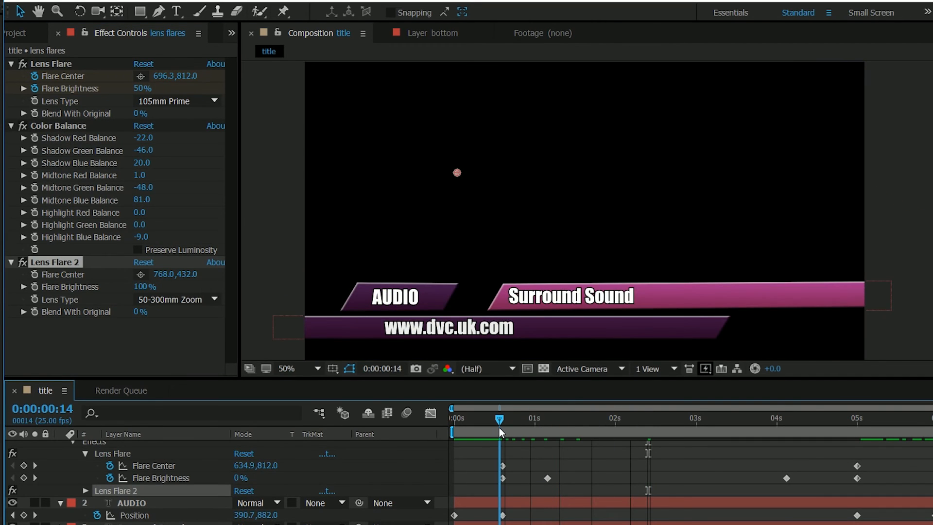
Set Lens Flare 2's brightness to 0% at its one-second keyframe, matching the first flare.
{"action": "left_click", "coordinate": [502, 420]}
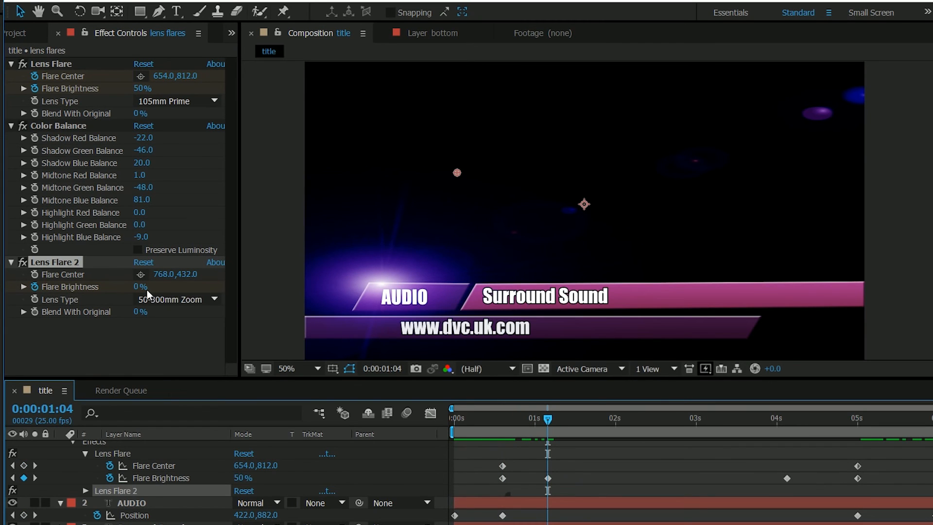
{"action": "left_click", "coordinate": [141, 286]}
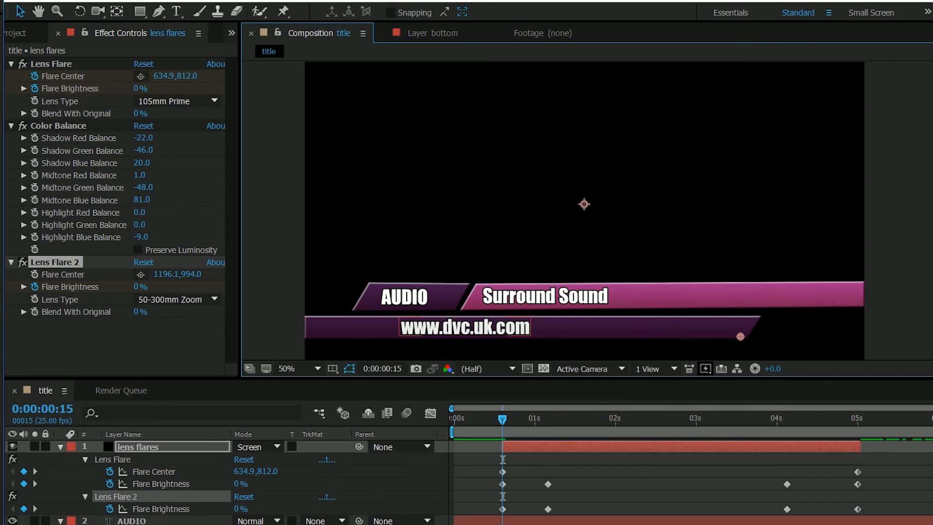
{"action": "mouse_move", "coordinate": [863, 420]}
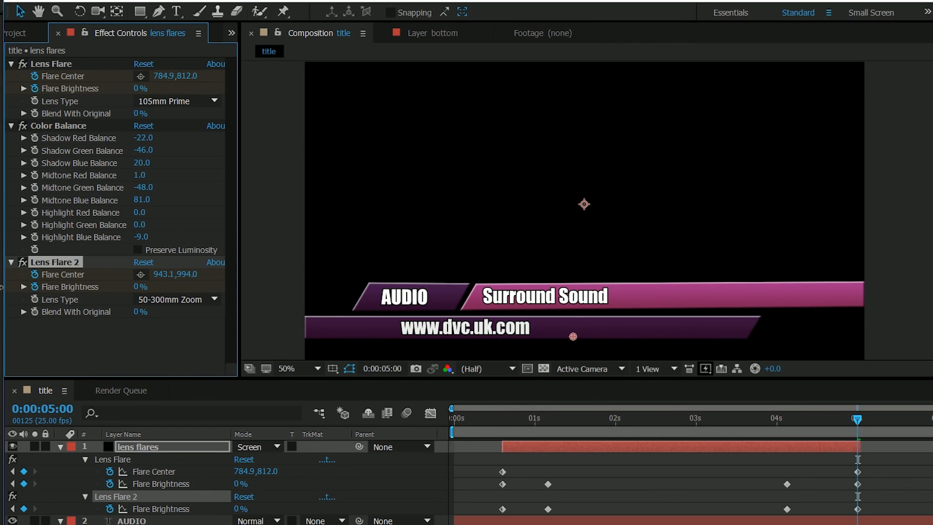
Preview both flares sweeping across the title at 50% brightness near 3 seconds.
{"action": "left_click", "coordinate": [675, 418]}
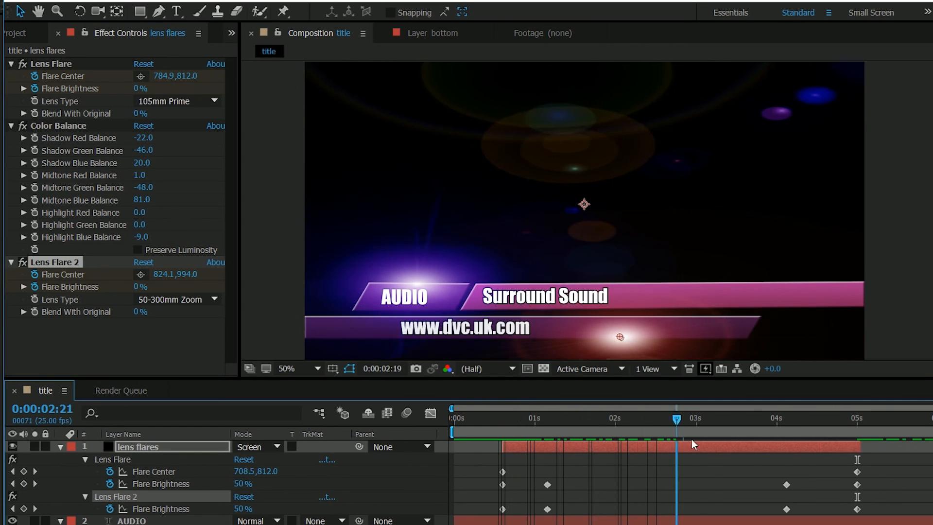
{"action": "left_click", "coordinate": [754, 420]}
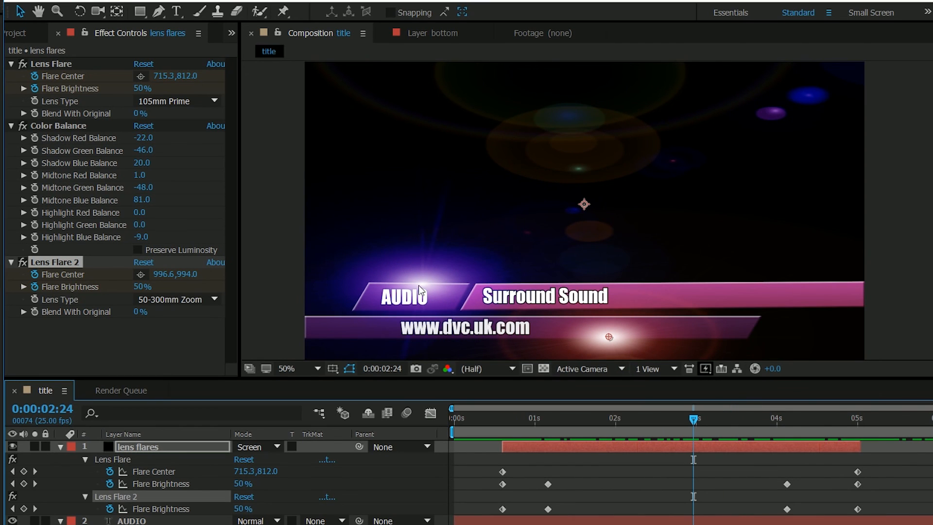
{"action": "mouse_move", "coordinate": [54, 268]}
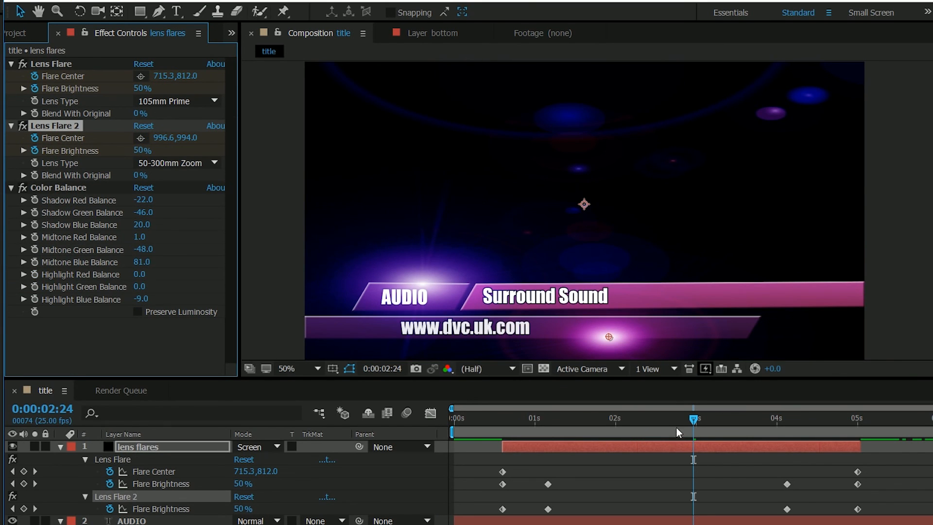
Check the tinted flares later in time and set Lens Flare 2 to the 105mm Prime lens.
{"action": "left_click", "coordinate": [715, 419]}
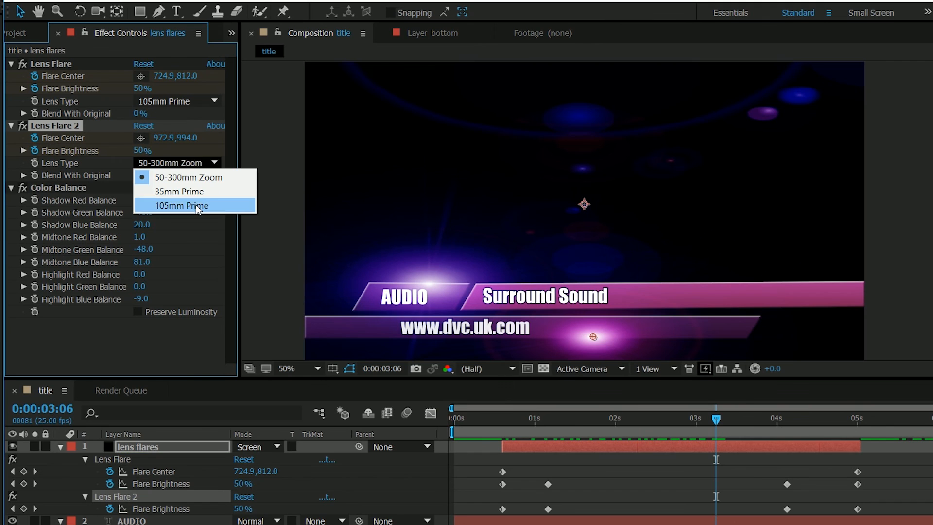
{"action": "left_click", "coordinate": [181, 205]}
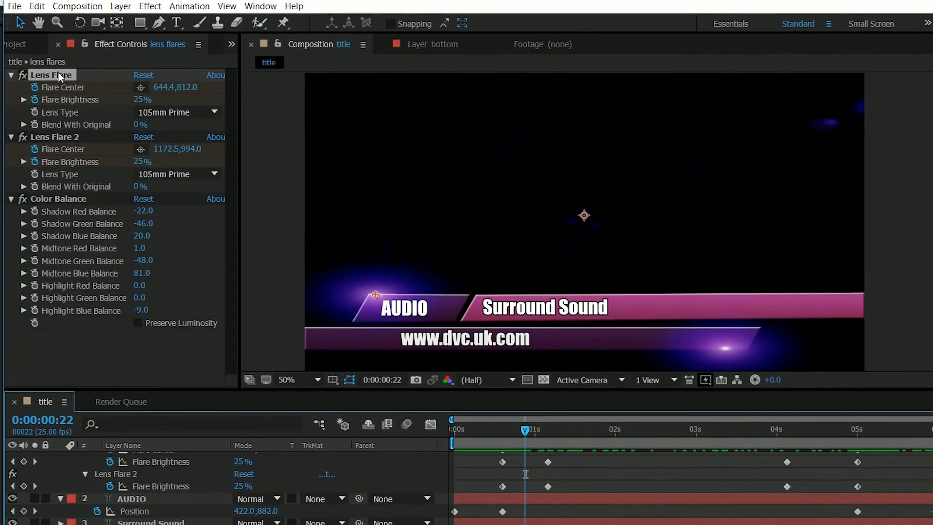
Visit the Edit menu before twirling up the lens flares layer.
{"action": "left_click", "coordinate": [36, 6]}
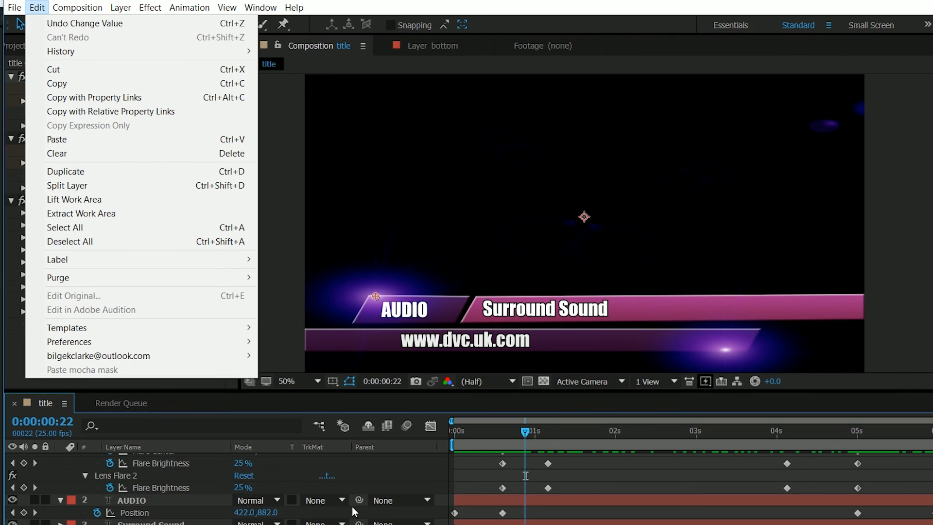
{"action": "mouse_move", "coordinate": [733, 355]}
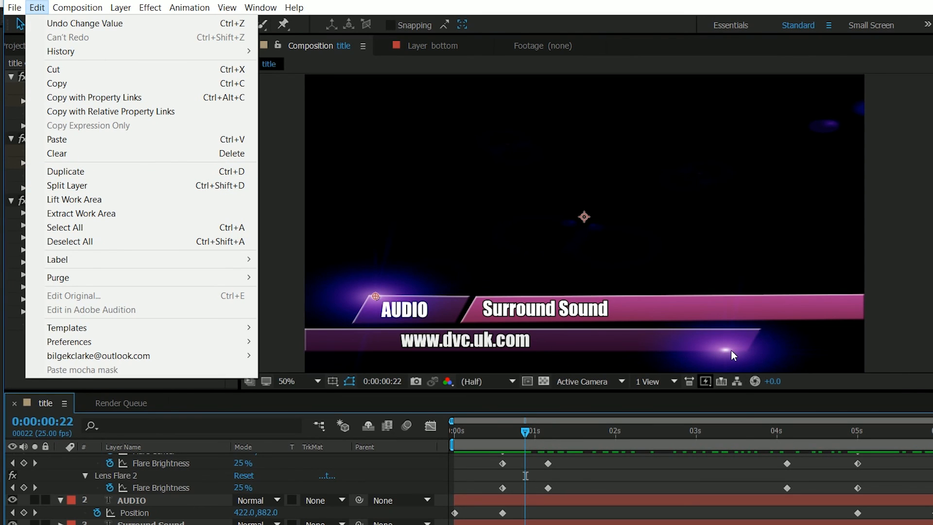
{"action": "mouse_move", "coordinate": [282, 241]}
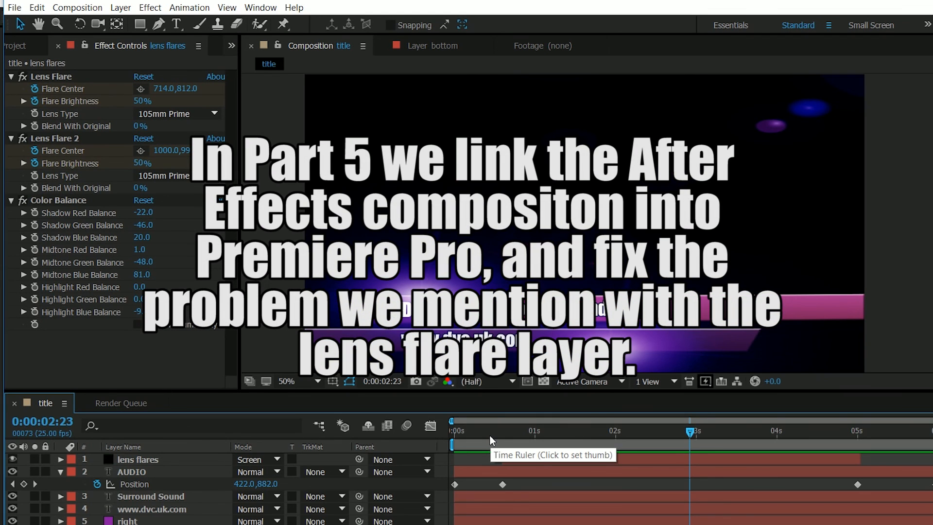
{"action": "mouse_move", "coordinate": [491, 440]}
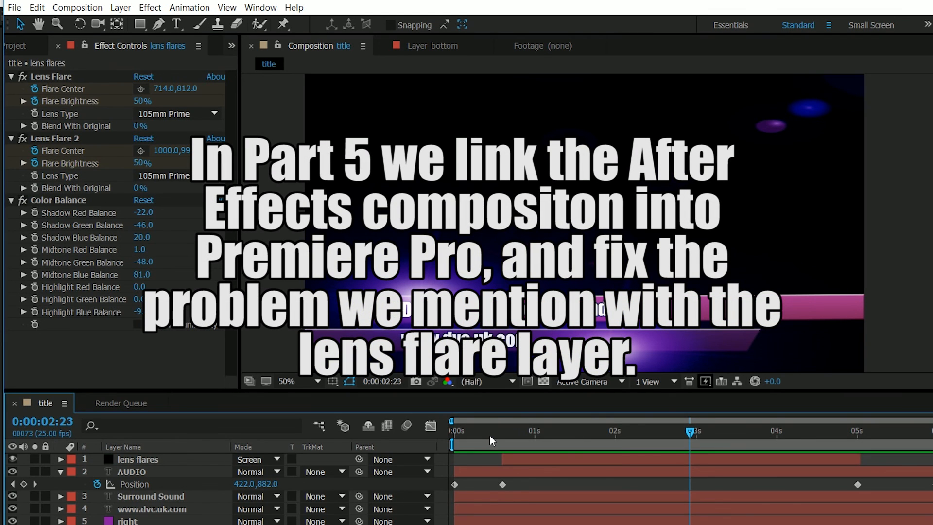